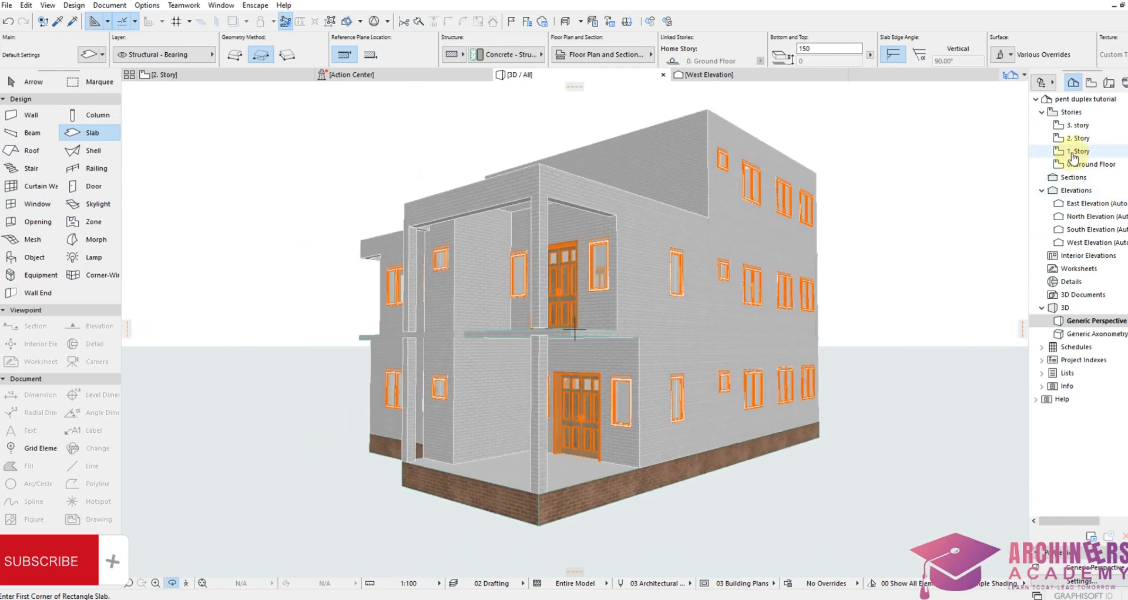
# Step: On the ground floor plan, draw a small square slab at the porch's outer front corner
pyautogui.doubleClick(1087, 164)
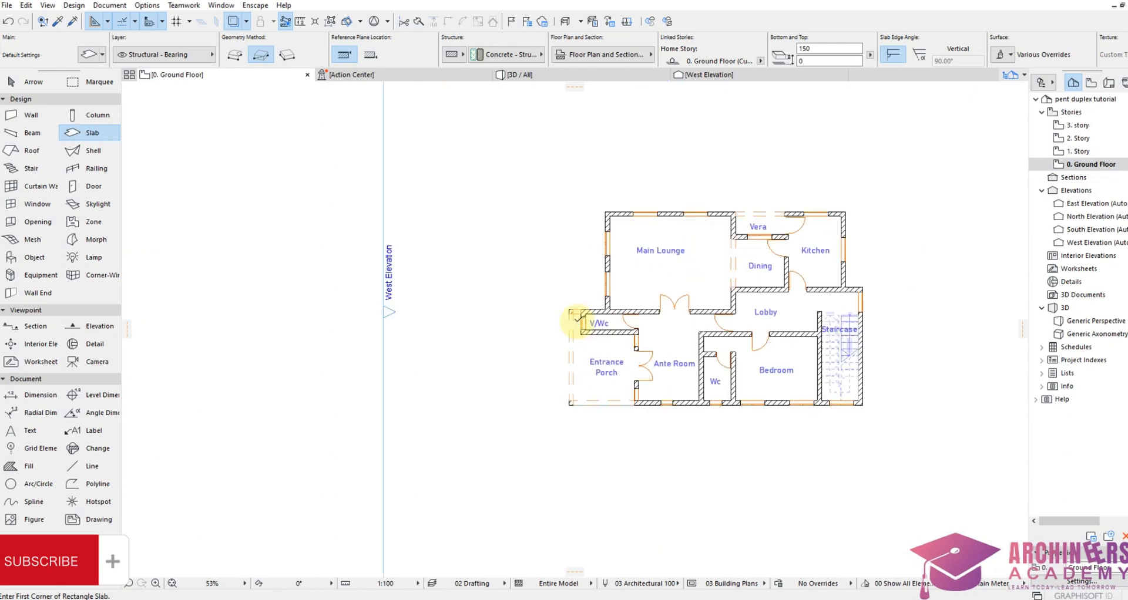
pyautogui.scroll(3)
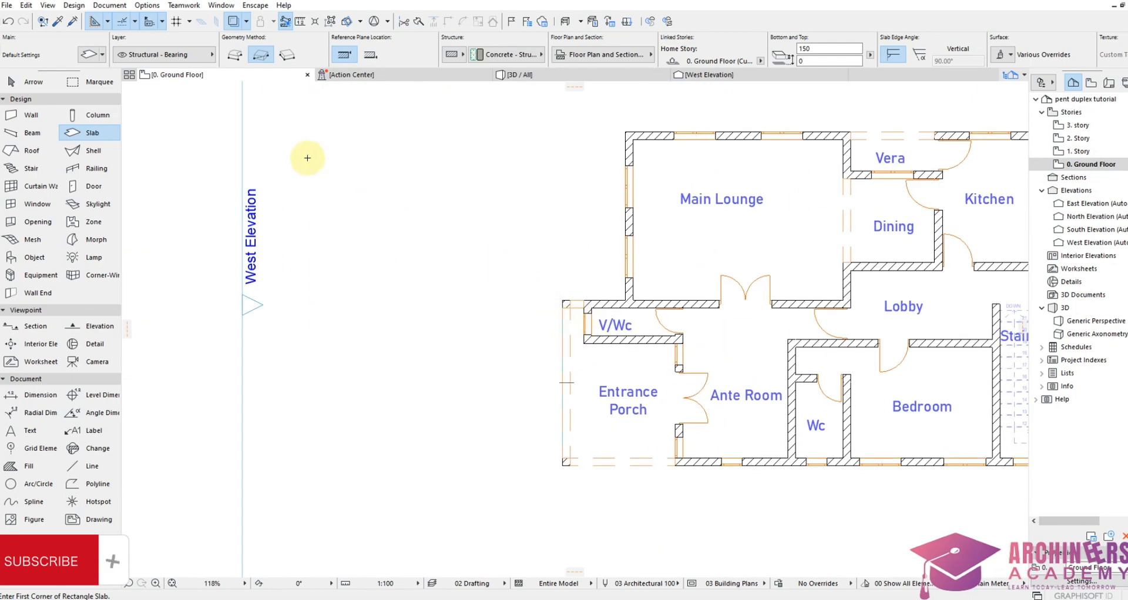
pyautogui.moveTo(93, 132)
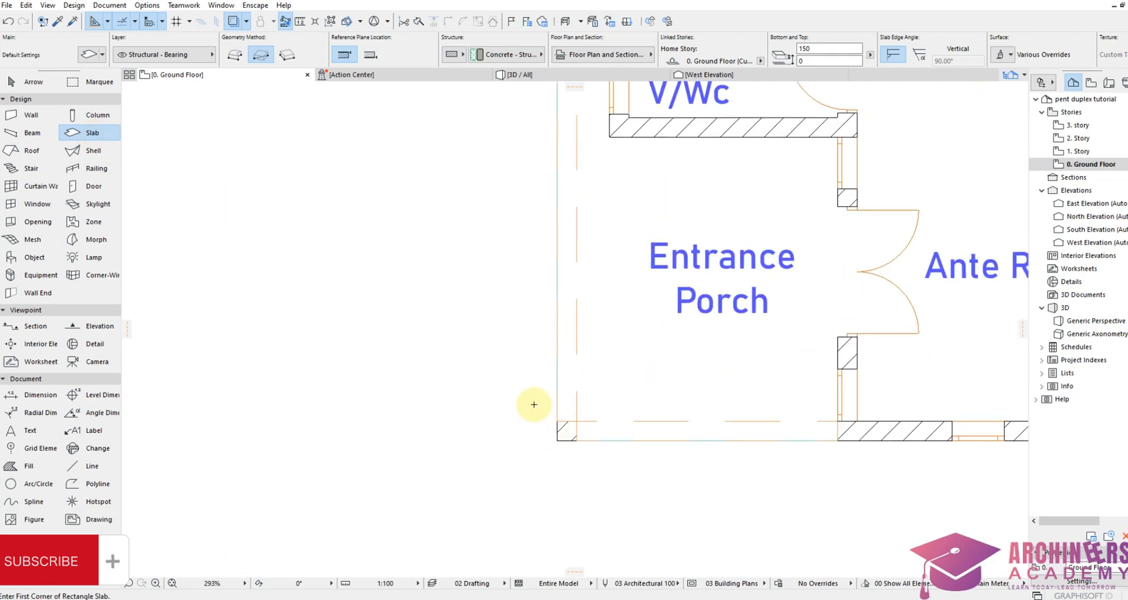
pyautogui.moveTo(534, 405); pyautogui.dragTo(604, 453)
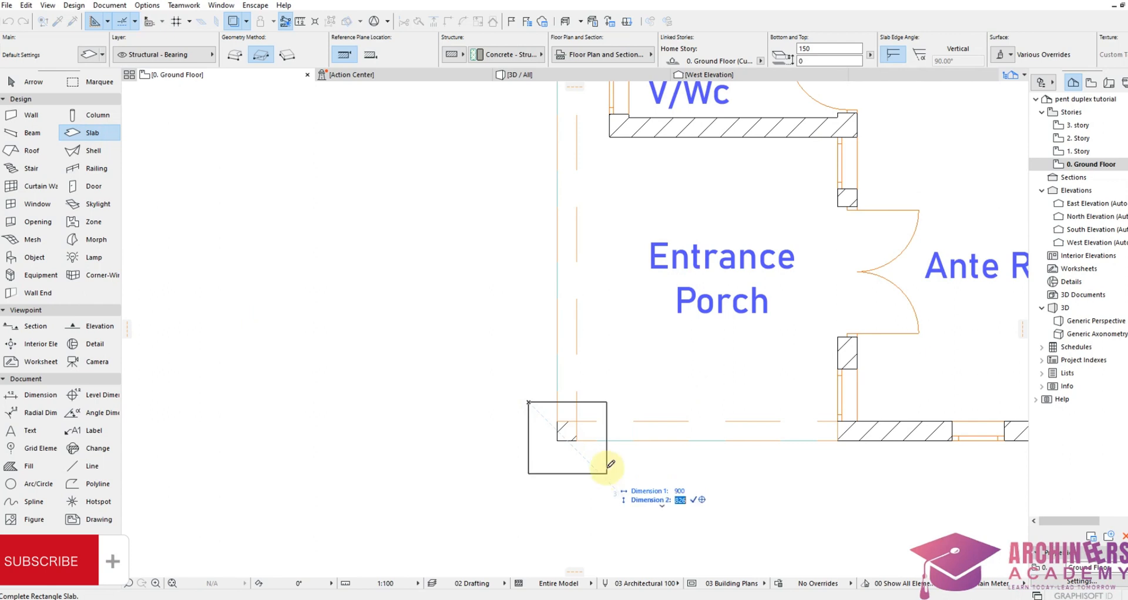
pyautogui.click(691, 500)
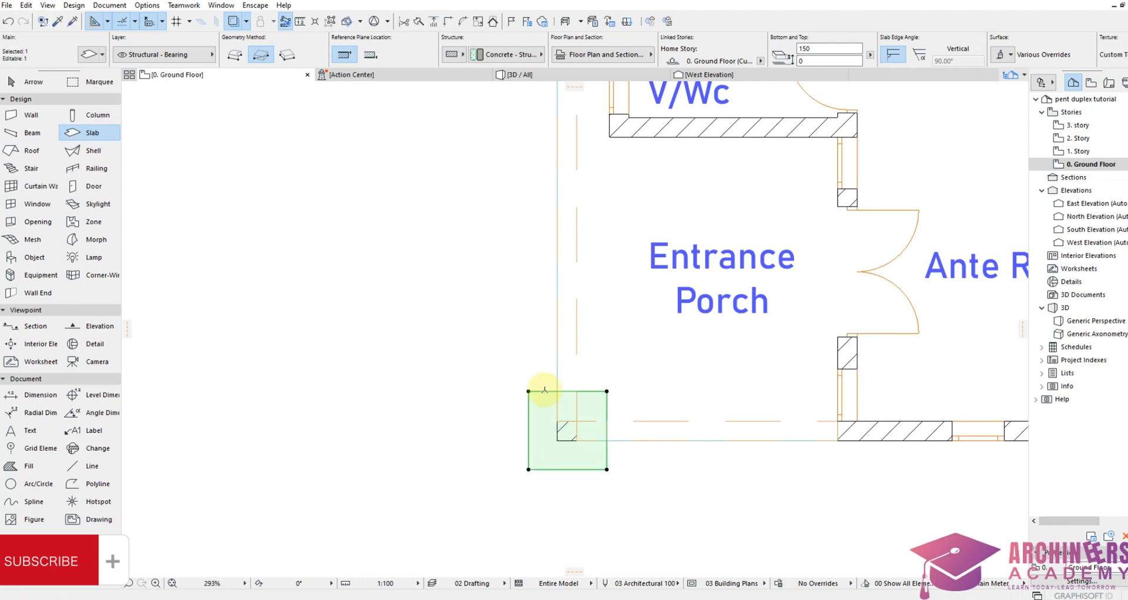
# Step: Make the corner slab 900 thick with Brick - Red override surfaces
pyautogui.doubleClick(568, 427)
pyautogui.write('6')
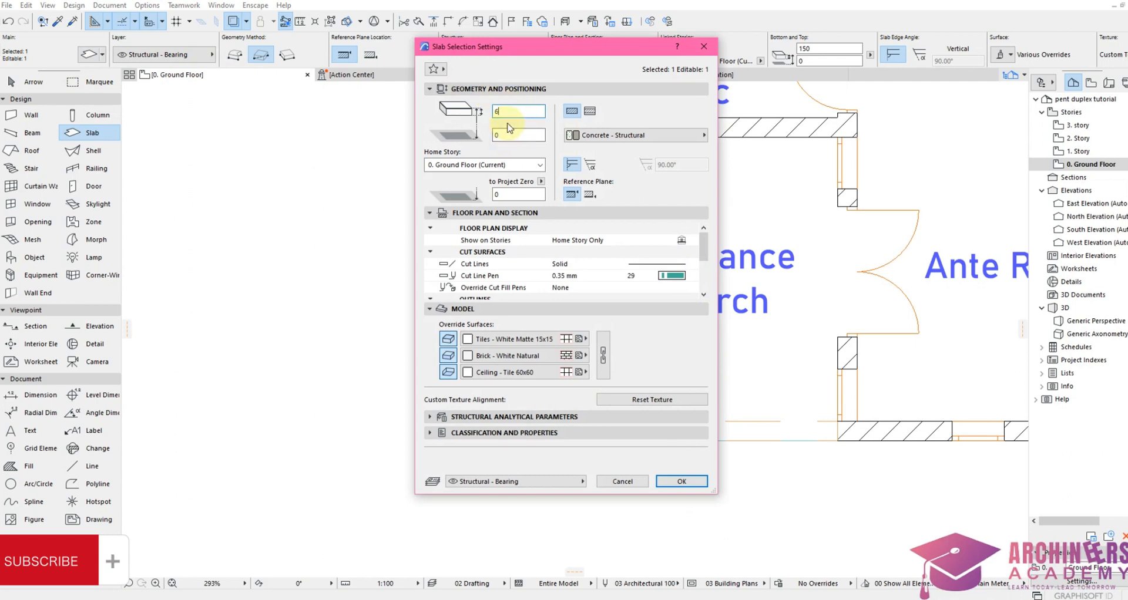
pyautogui.write('900-')
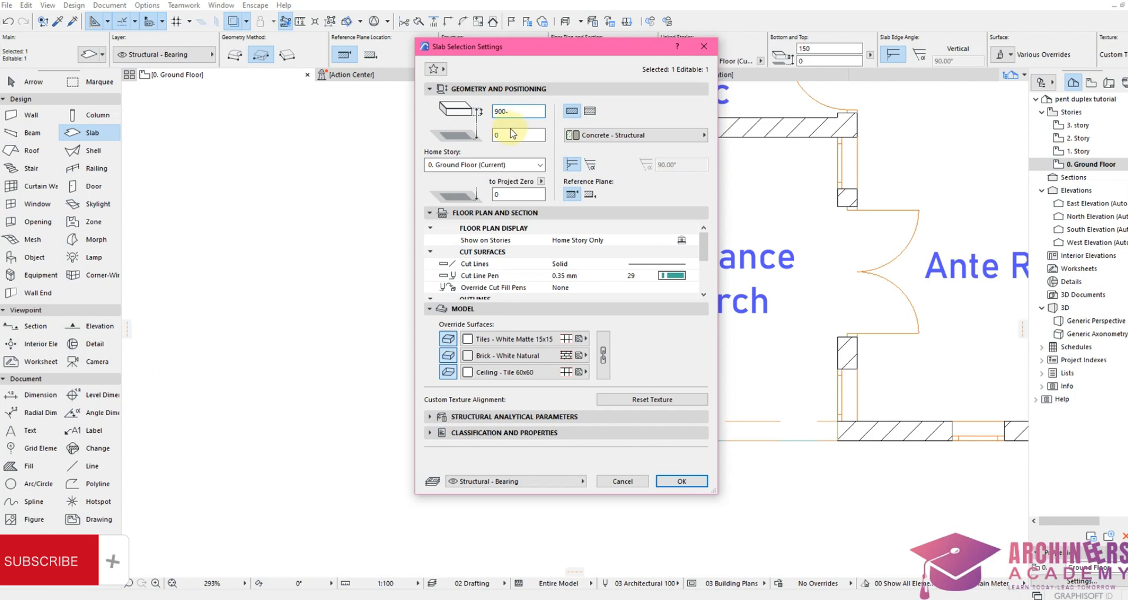
pyautogui.click(507, 135)
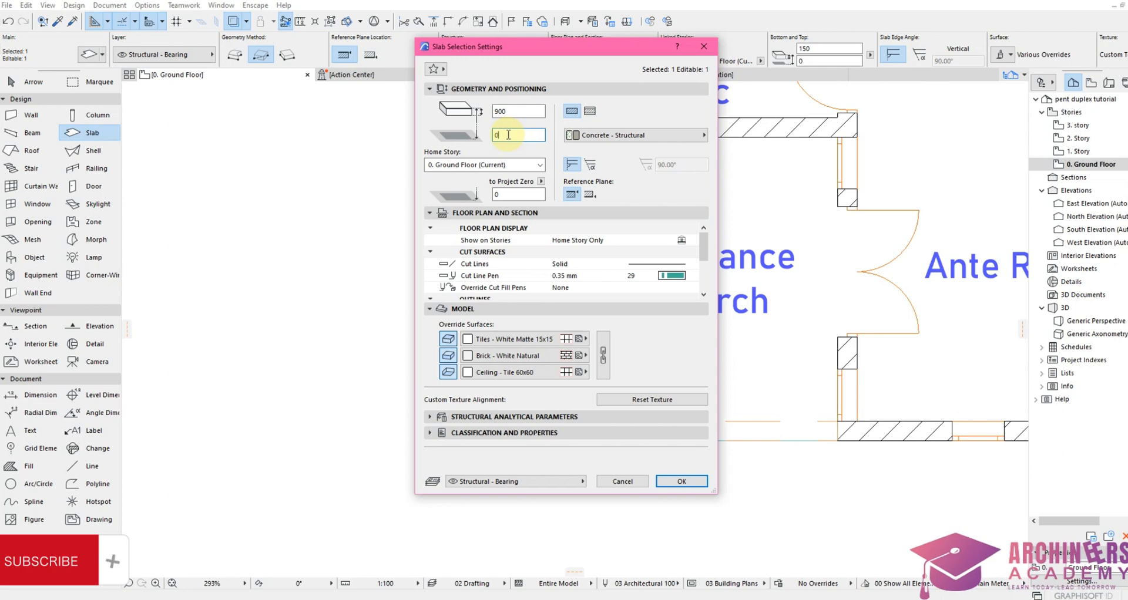
pyautogui.click(568, 339)
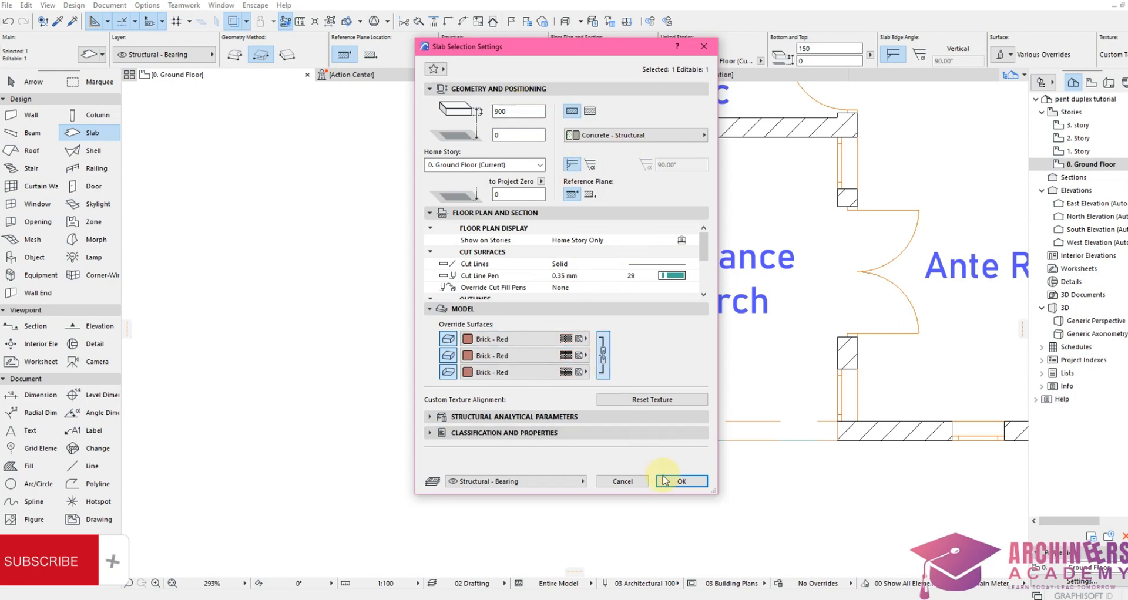
pyautogui.click(680, 481)
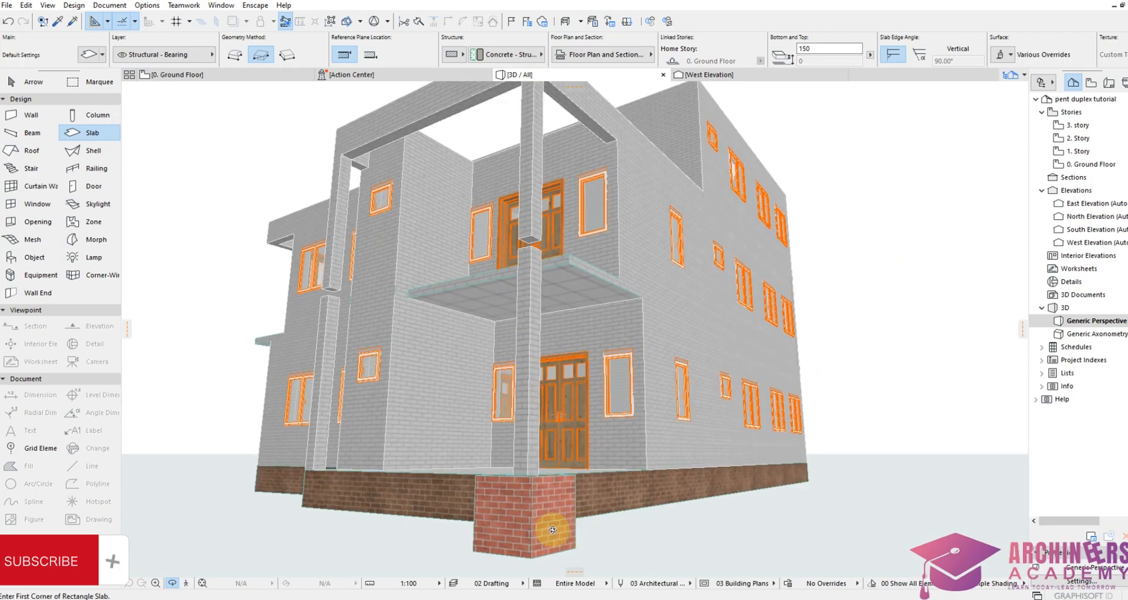
pyautogui.click(525, 528)
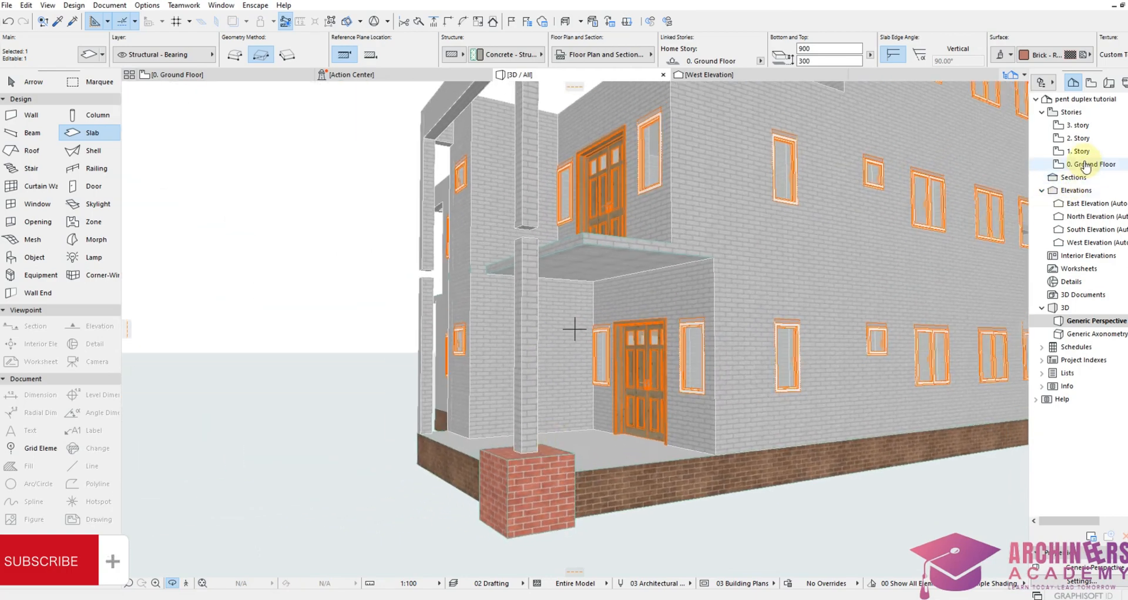
# Step: Offset all edges of the base slab inward by 15 to create an inset square slab
pyautogui.doubleClick(1085, 164)
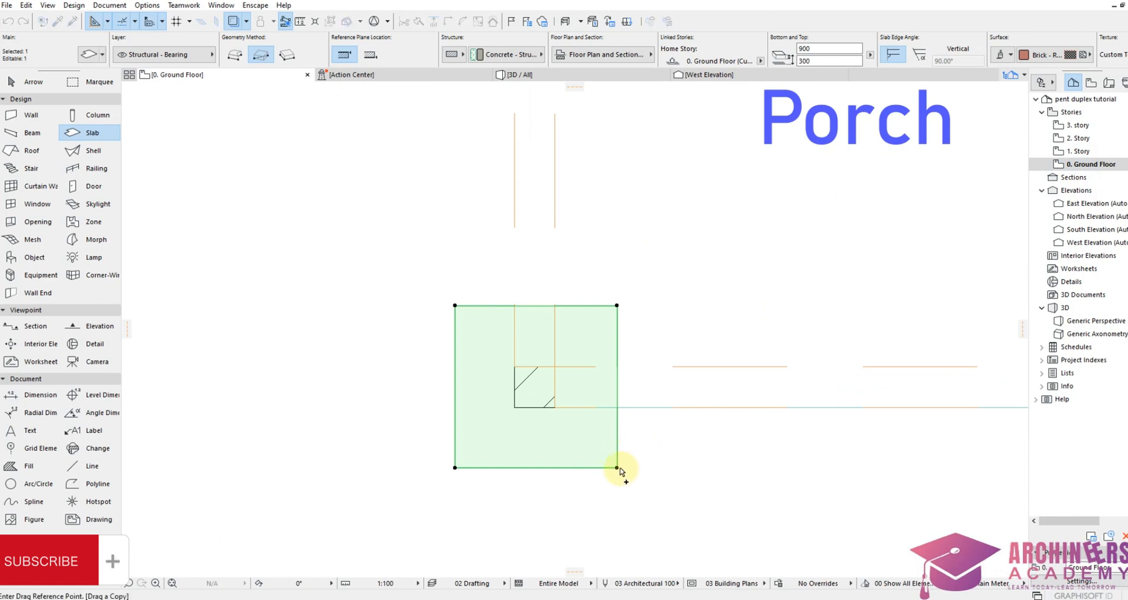
pyautogui.click(616, 466)
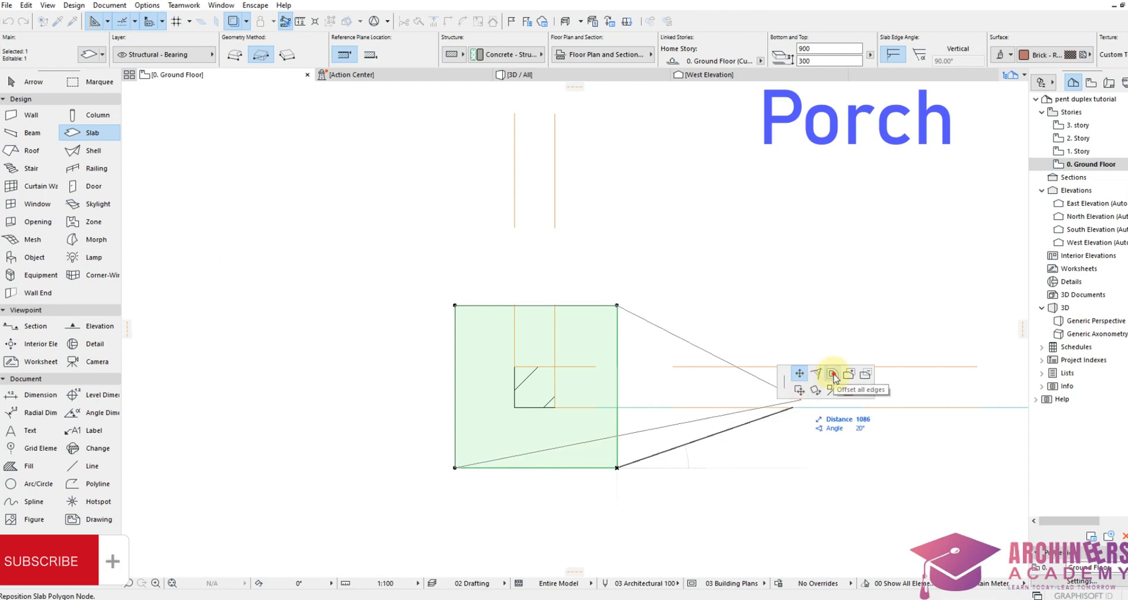
pyautogui.click(832, 373)
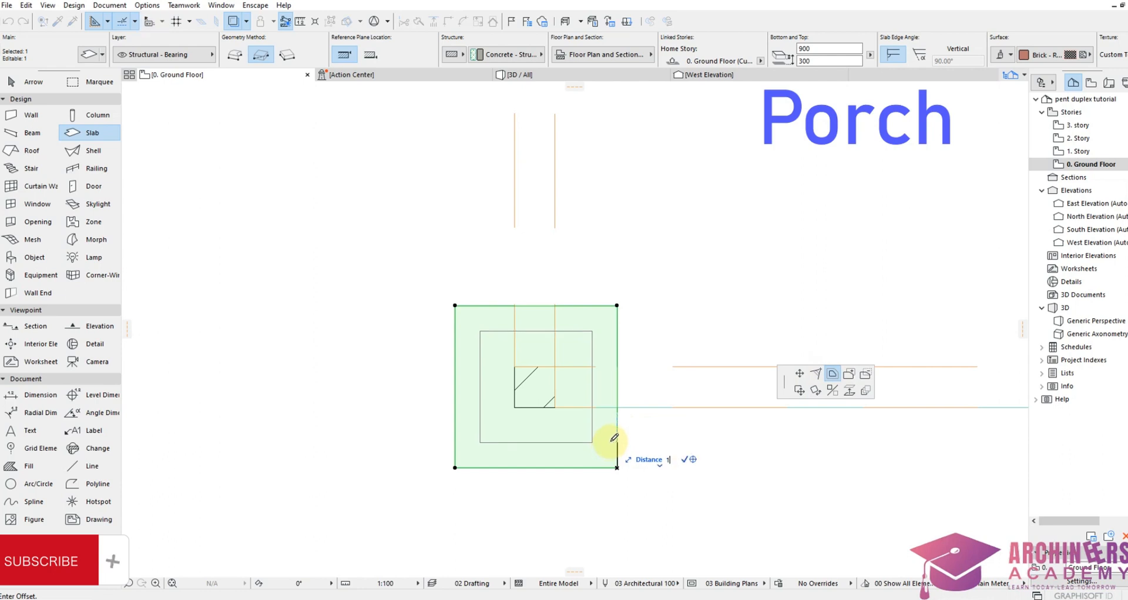
pyautogui.write('15')
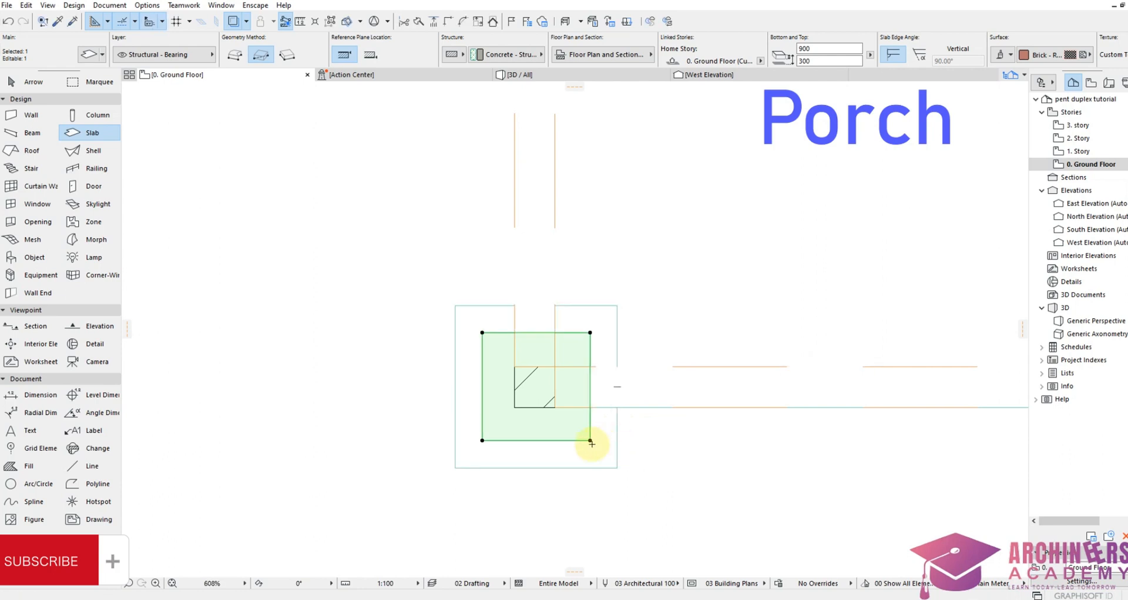
pyautogui.click(590, 444)
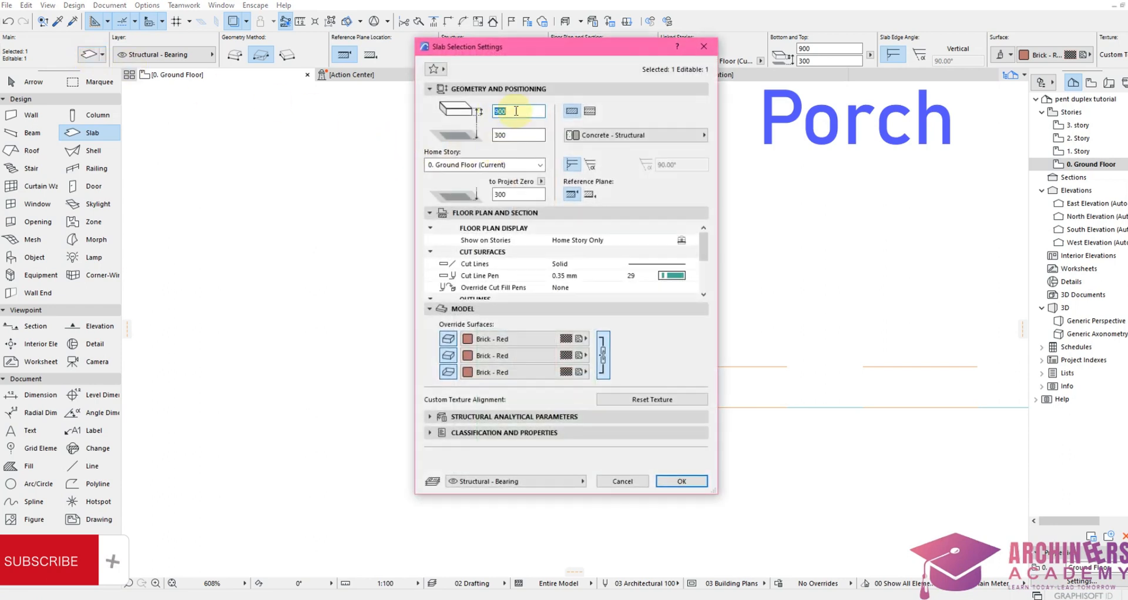
pyautogui.moveTo(517, 111)
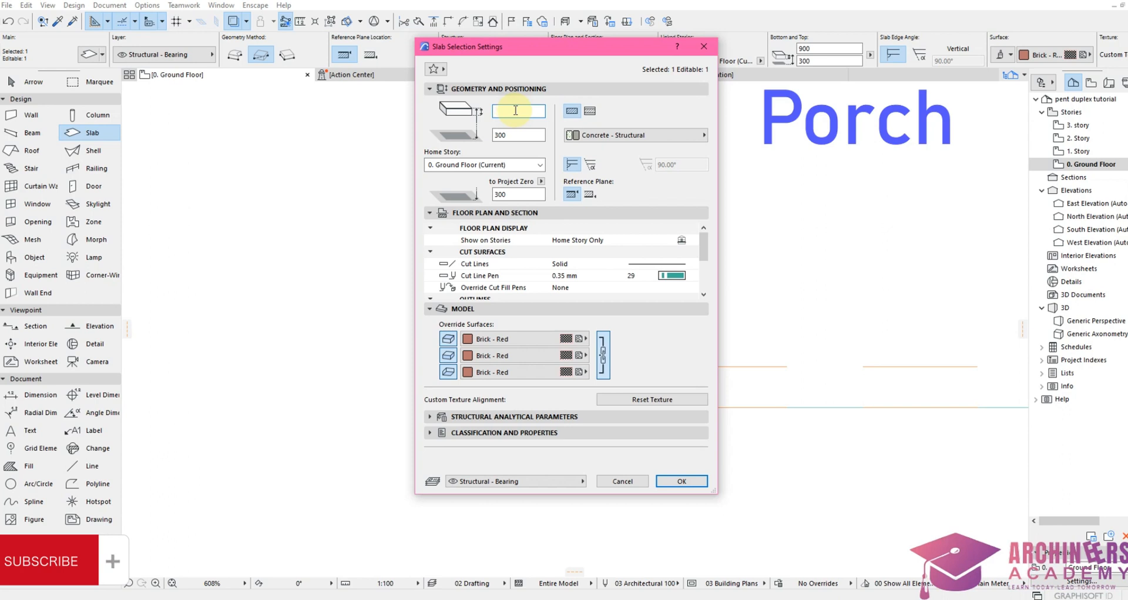
# Step: Change the inset slab's thickness to 5500 and confirm
pyautogui.write('5500')
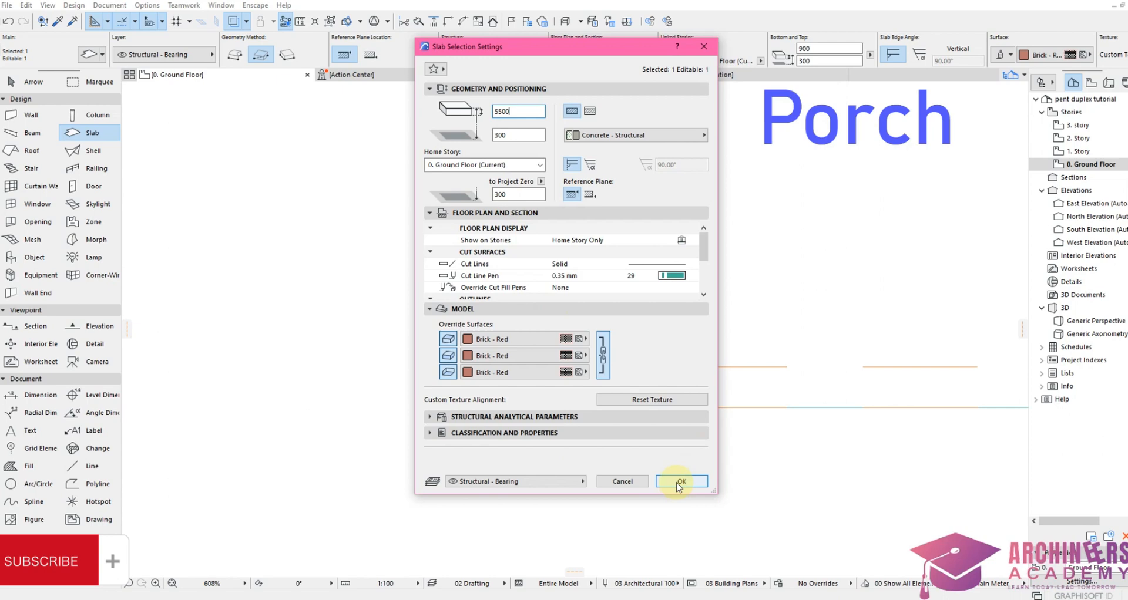
pyautogui.click(680, 481)
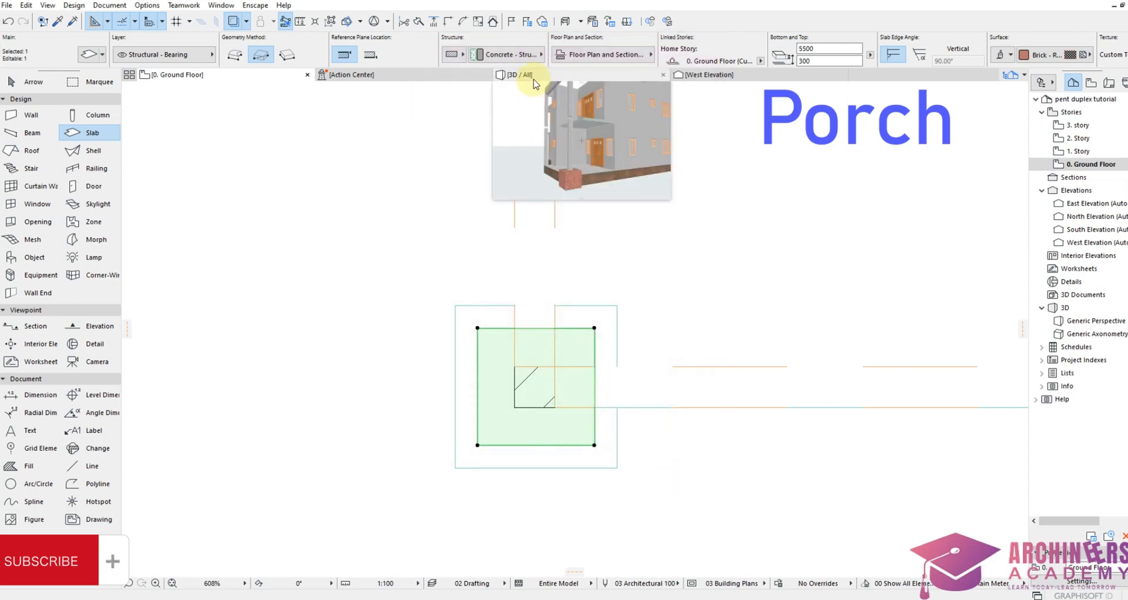
pyautogui.click(518, 74)
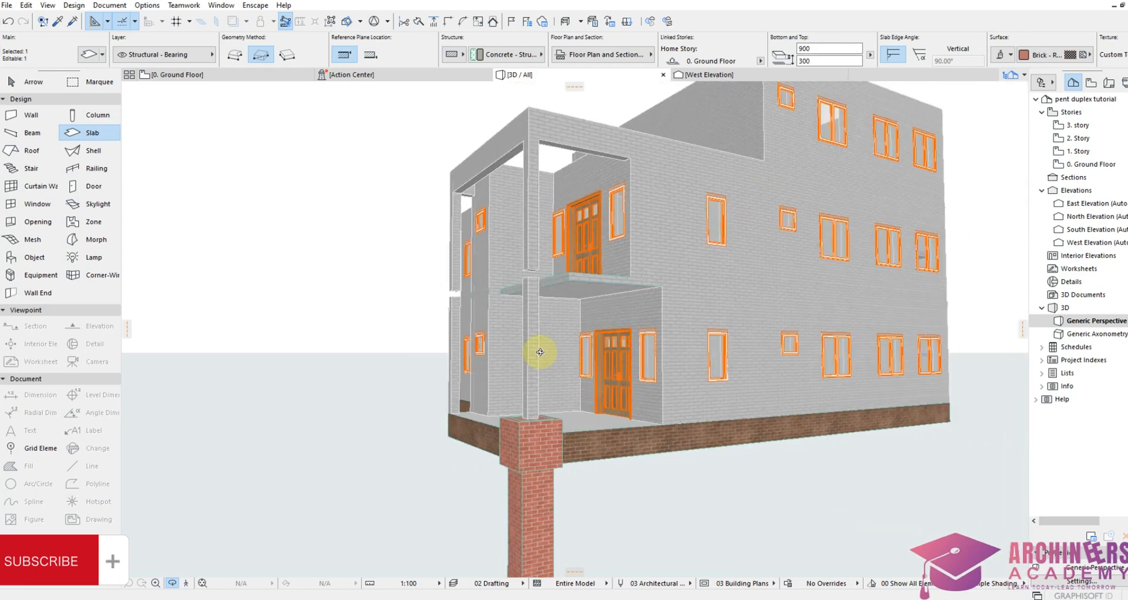
pyautogui.click(1074, 151)
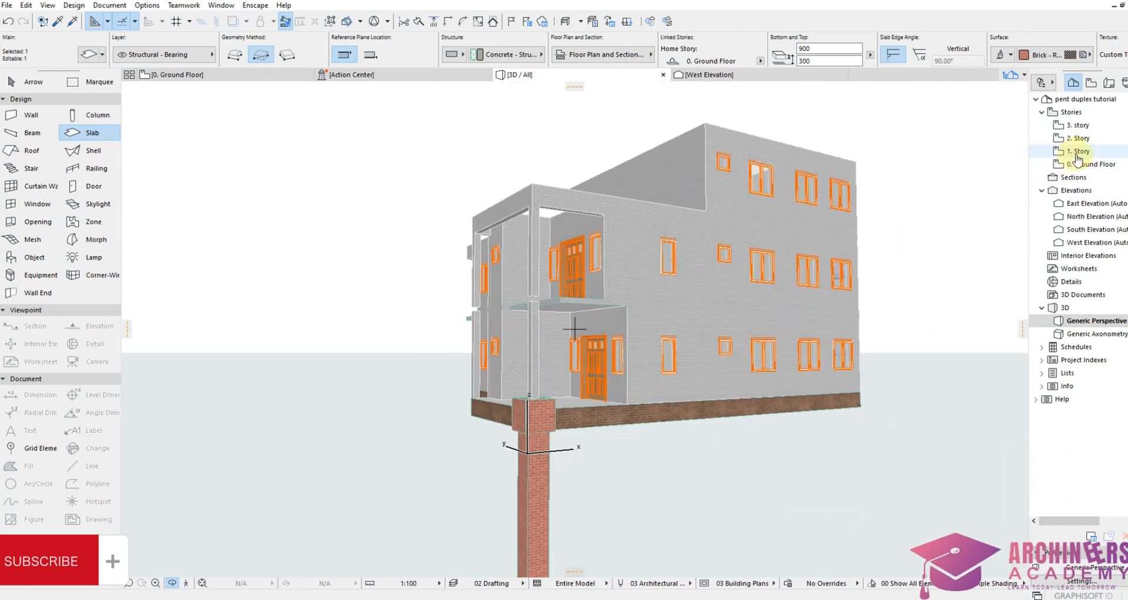
pyautogui.doubleClick(1083, 164)
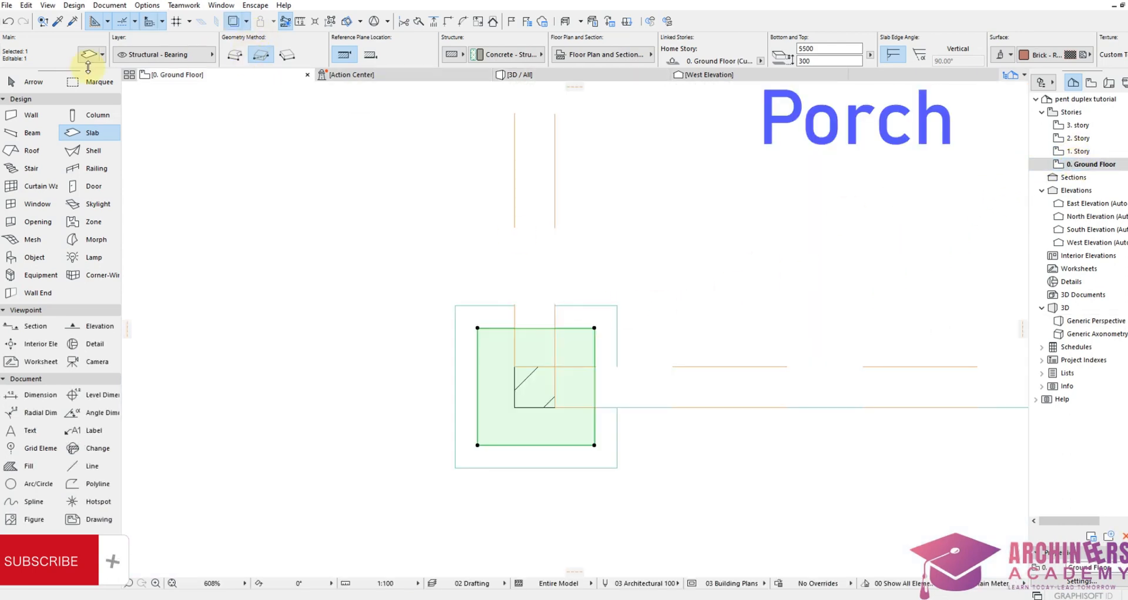
# Step: Set the porch slab to 5500 thick with a 5750 offset from the home story
pyautogui.doubleClick(535, 386)
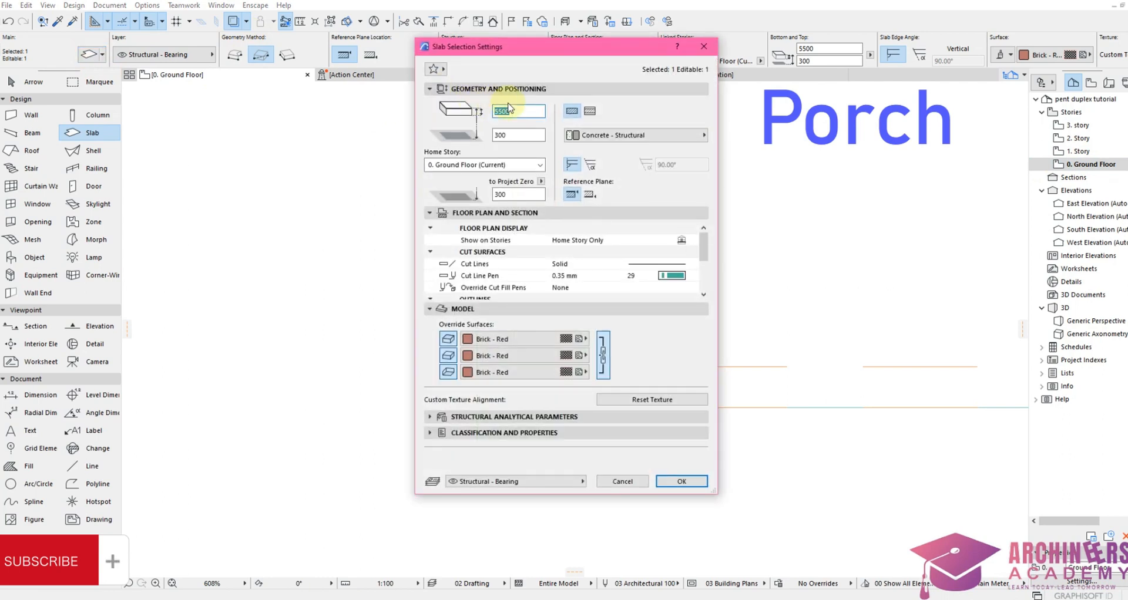
pyautogui.moveTo(518, 111)
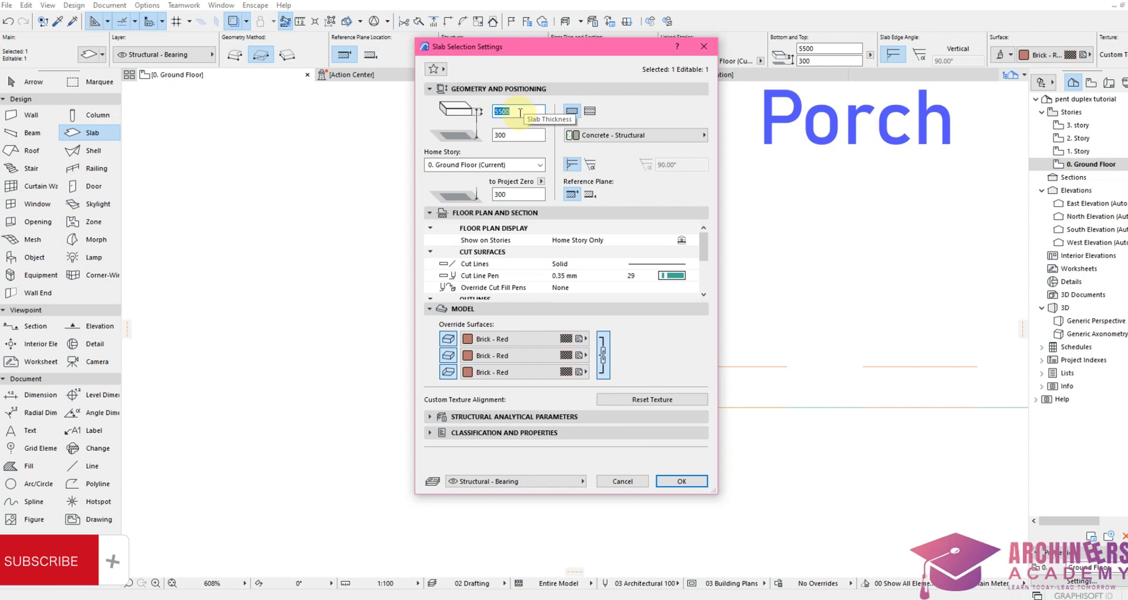
pyautogui.click(518, 135)
pyautogui.write('575')
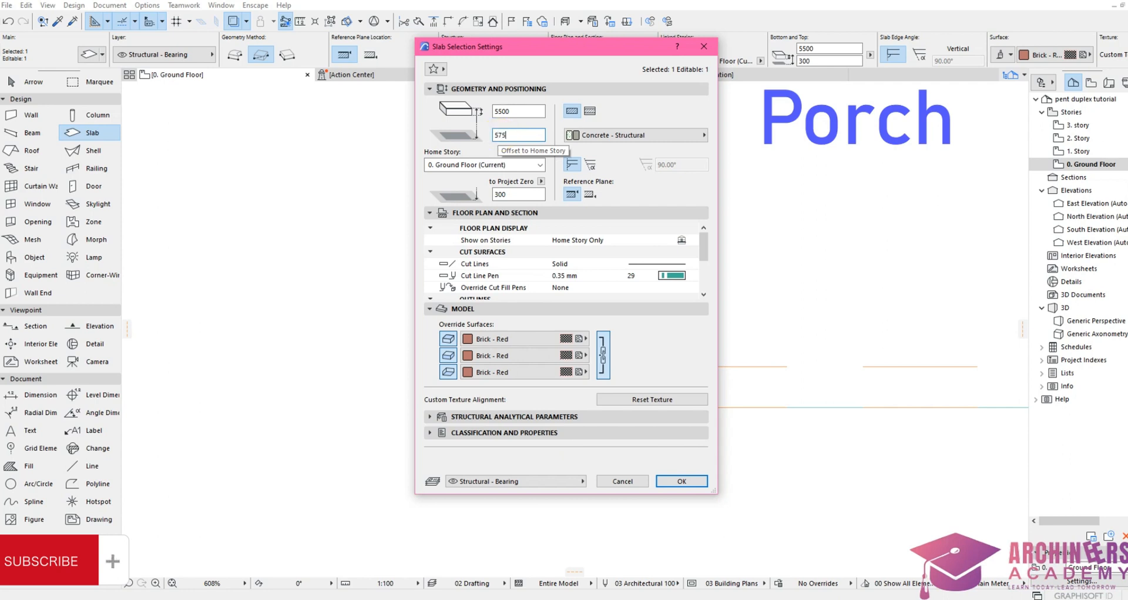
pyautogui.click(680, 481)
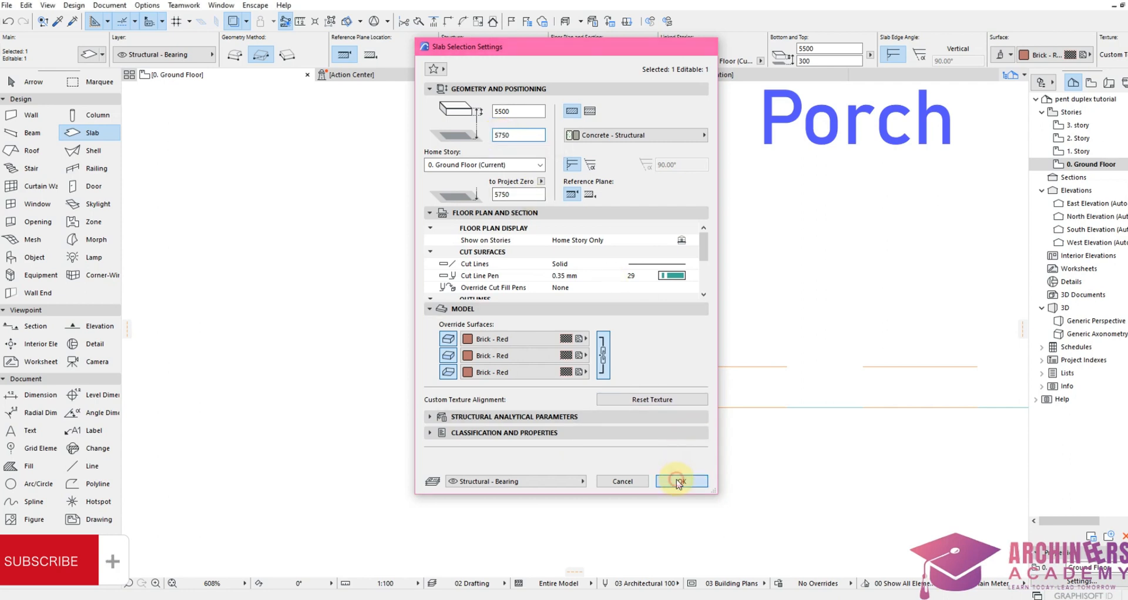
pyautogui.click(680, 481)
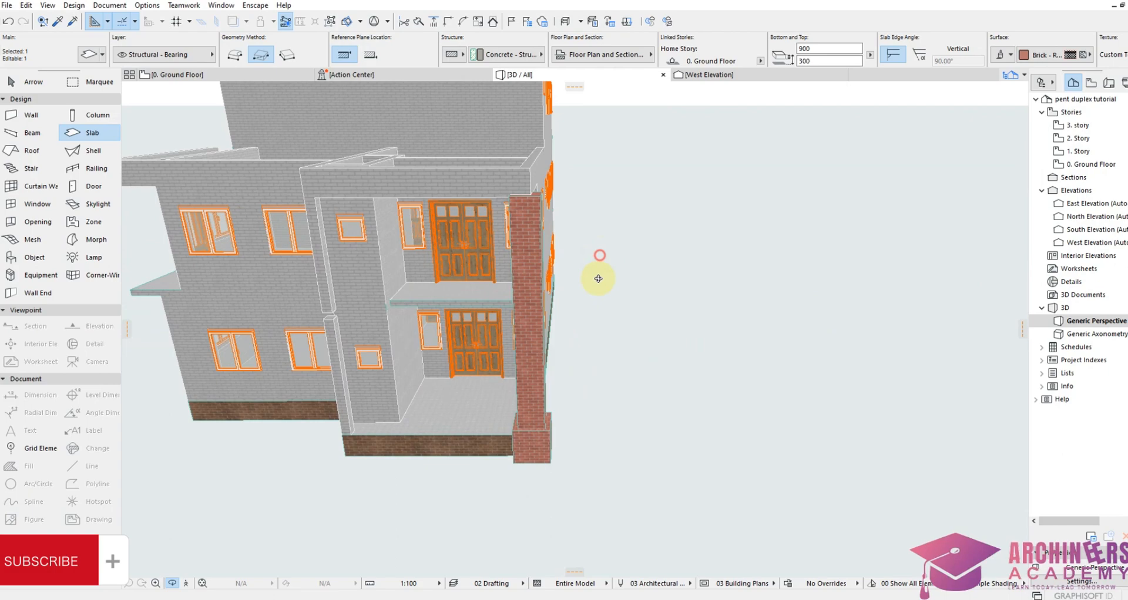
pyautogui.moveTo(599, 278); pyautogui.dragTo(560, 206)
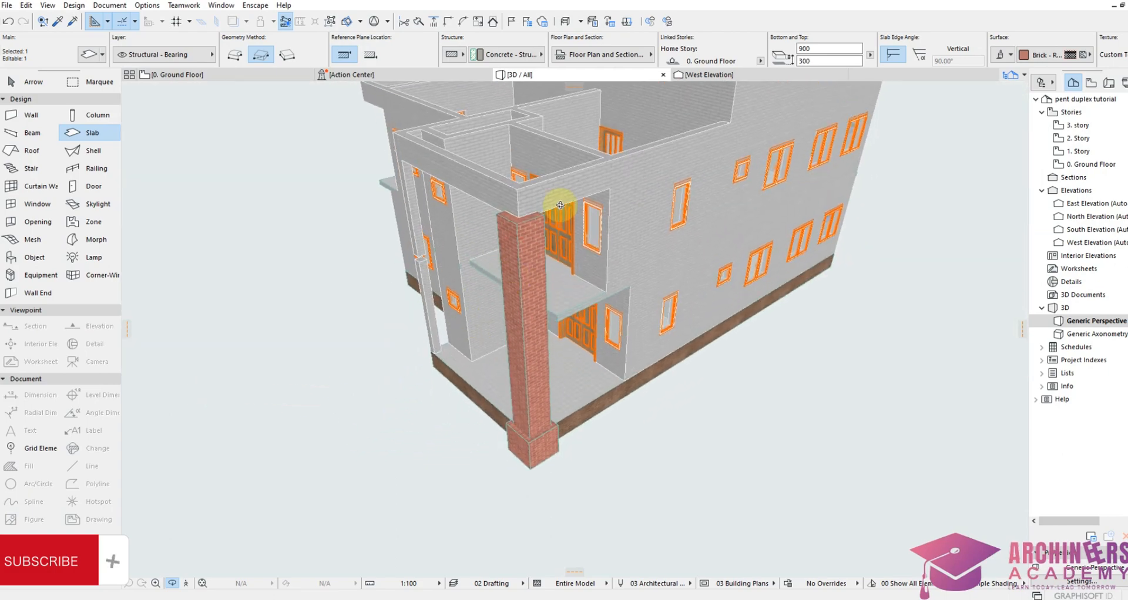
pyautogui.moveTo(559, 206); pyautogui.dragTo(468, 138)
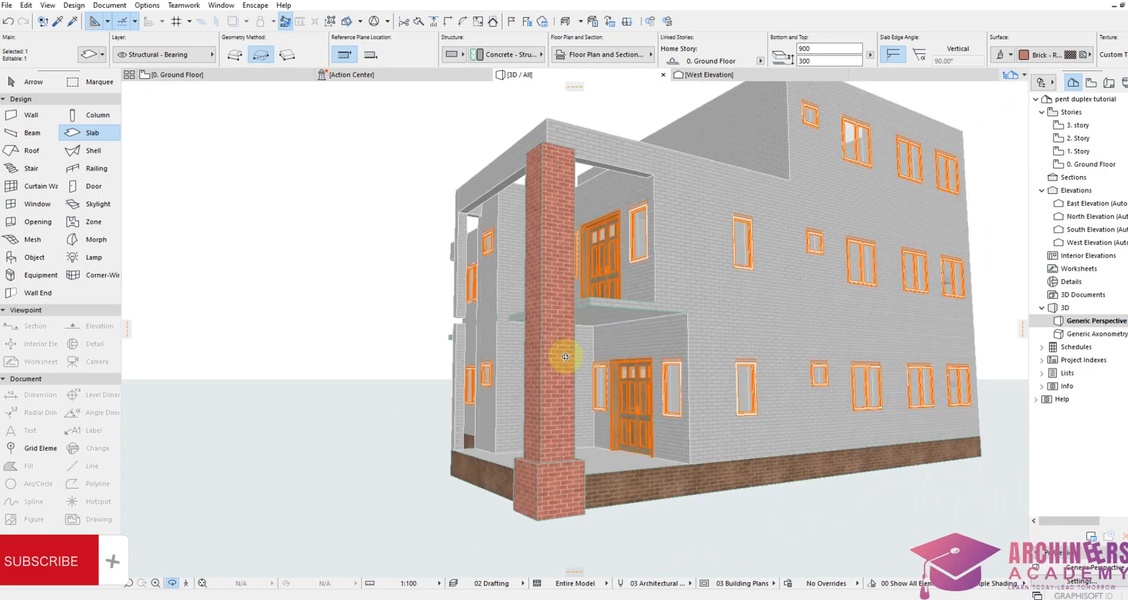
pyautogui.click(1076, 151)
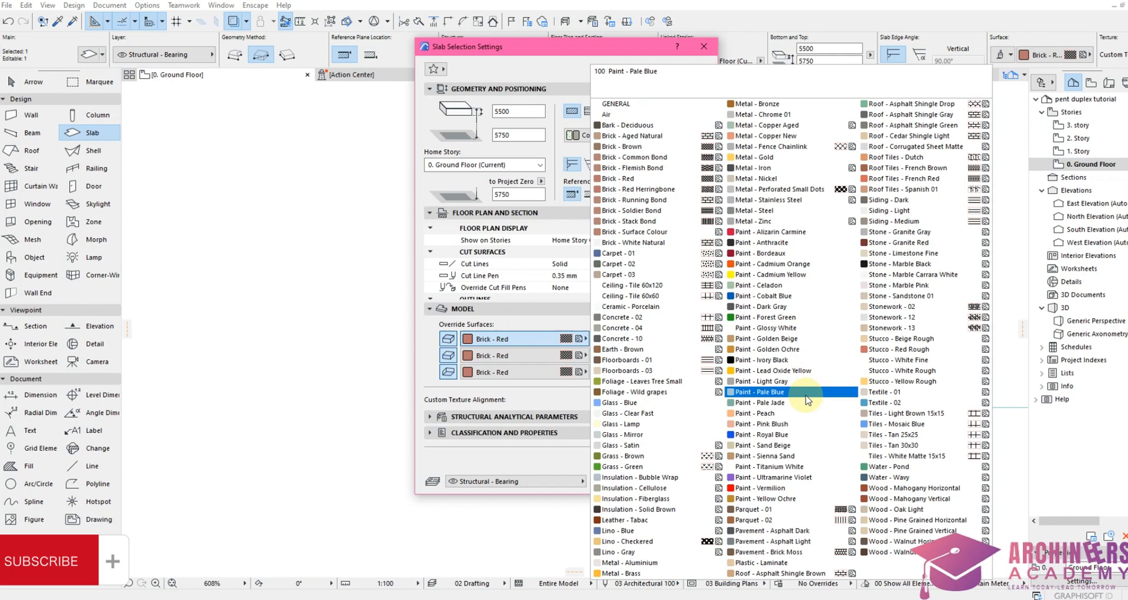
# Step: Replace the pillar's Brick - Red override surfaces with Brick - Brown
pyautogui.click(764, 434)
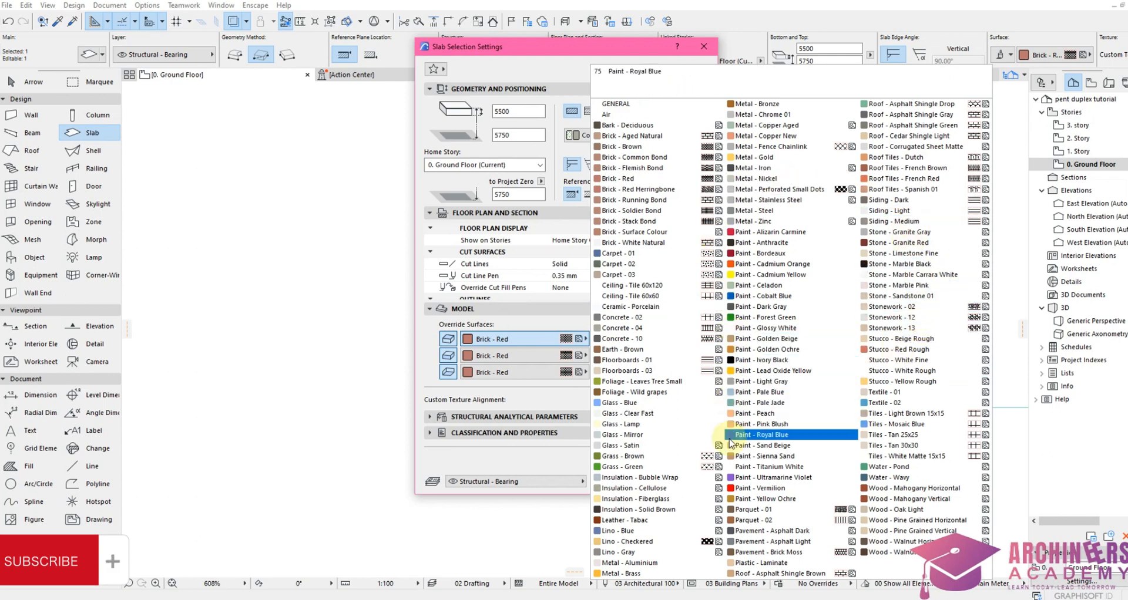
pyautogui.click(773, 466)
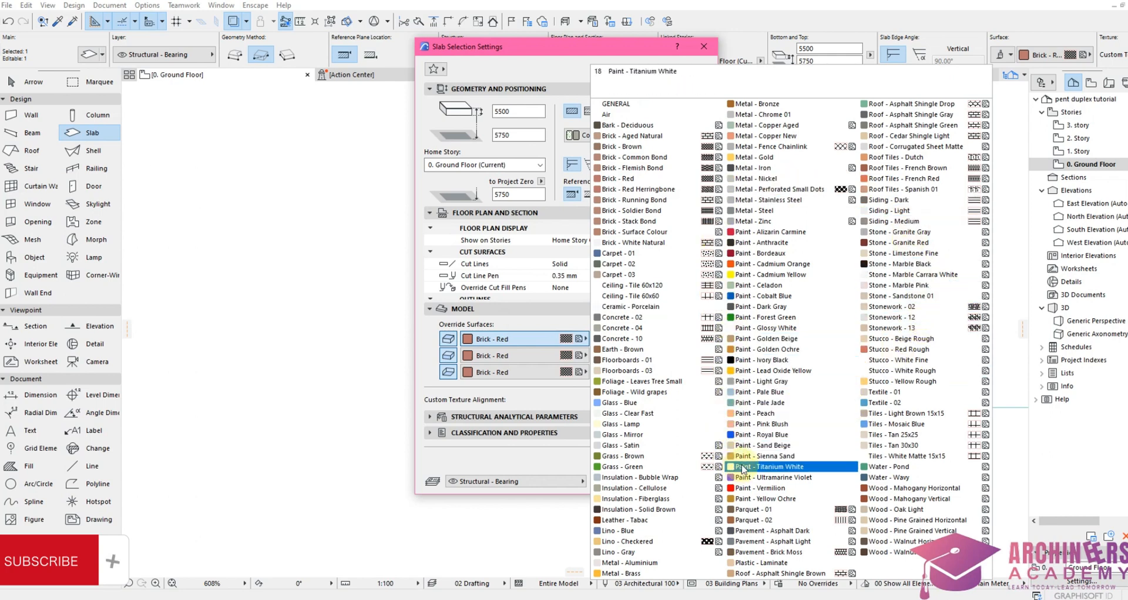
pyautogui.click(918, 274)
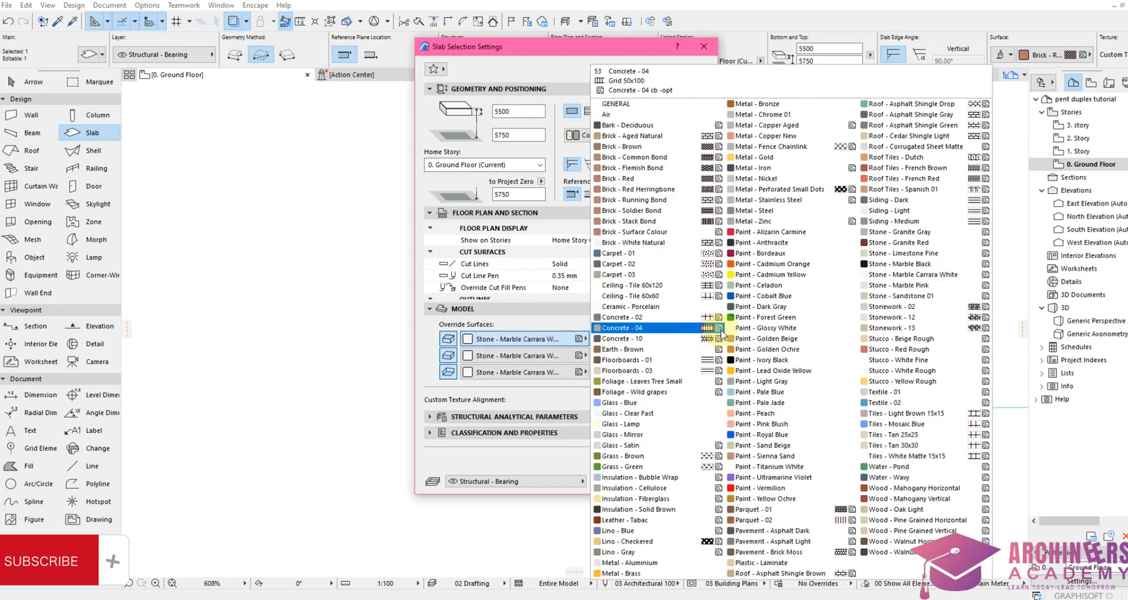
pyautogui.click(622, 179)
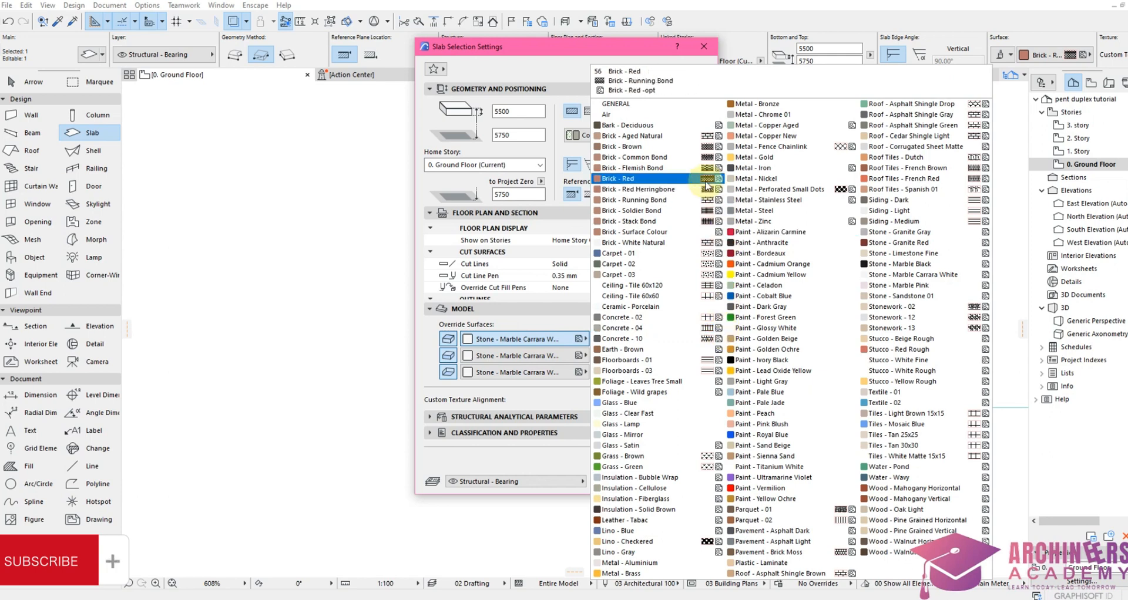
pyautogui.click(635, 231)
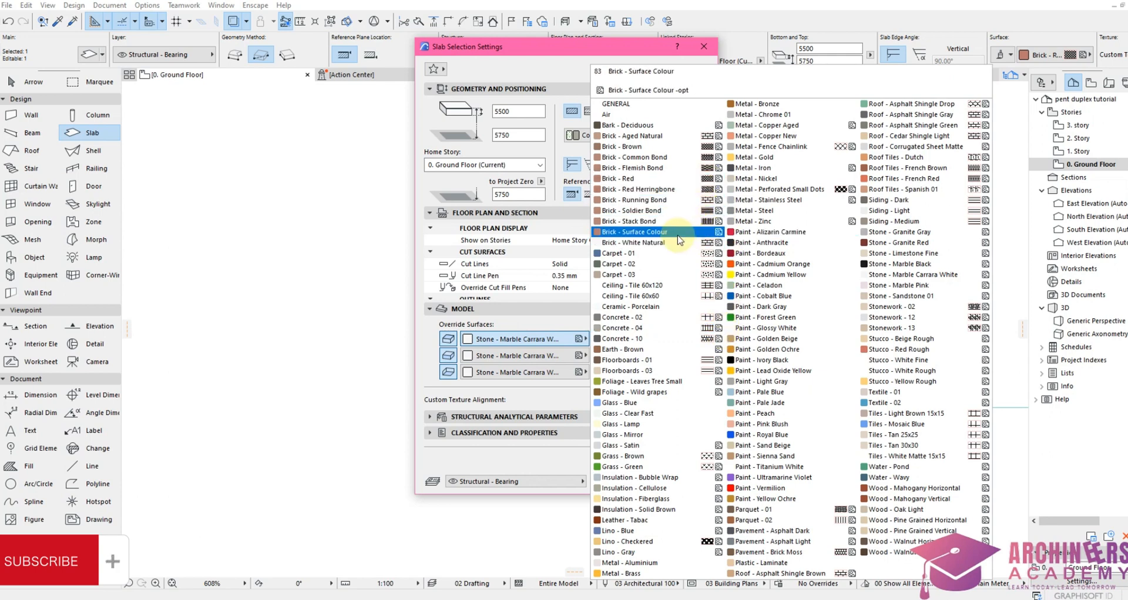
pyautogui.click(766, 445)
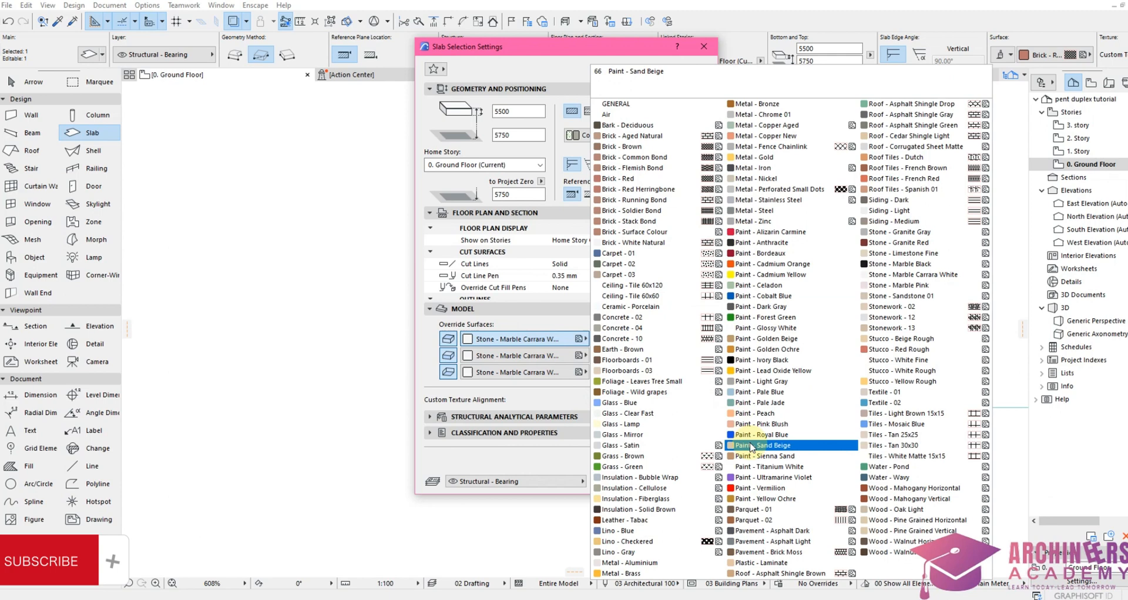
pyautogui.click(903, 371)
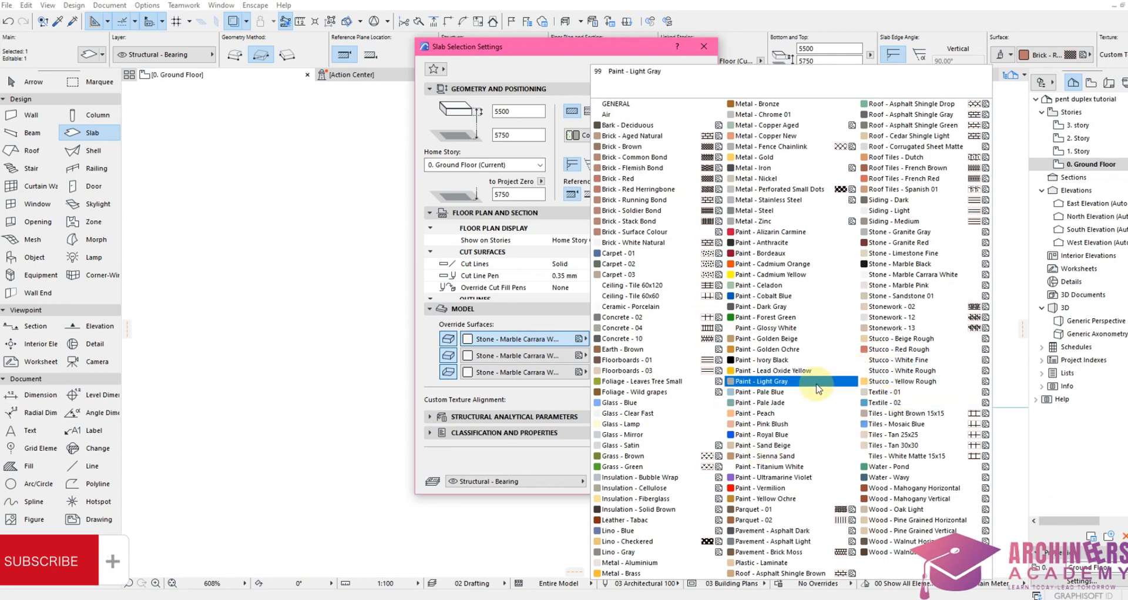
pyautogui.click(633, 242)
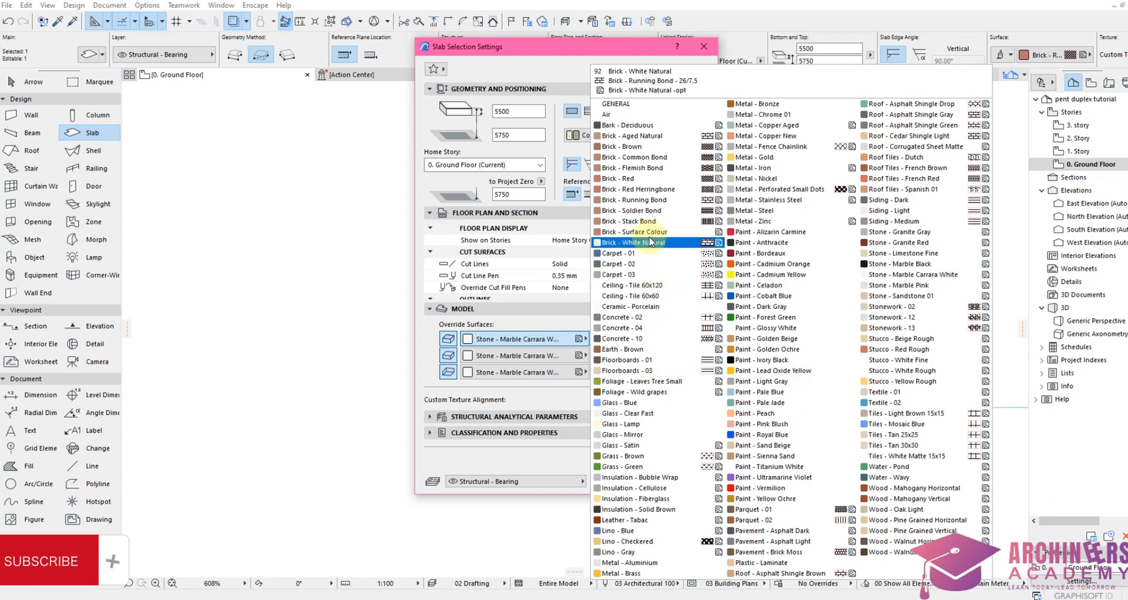
pyautogui.click(621, 146)
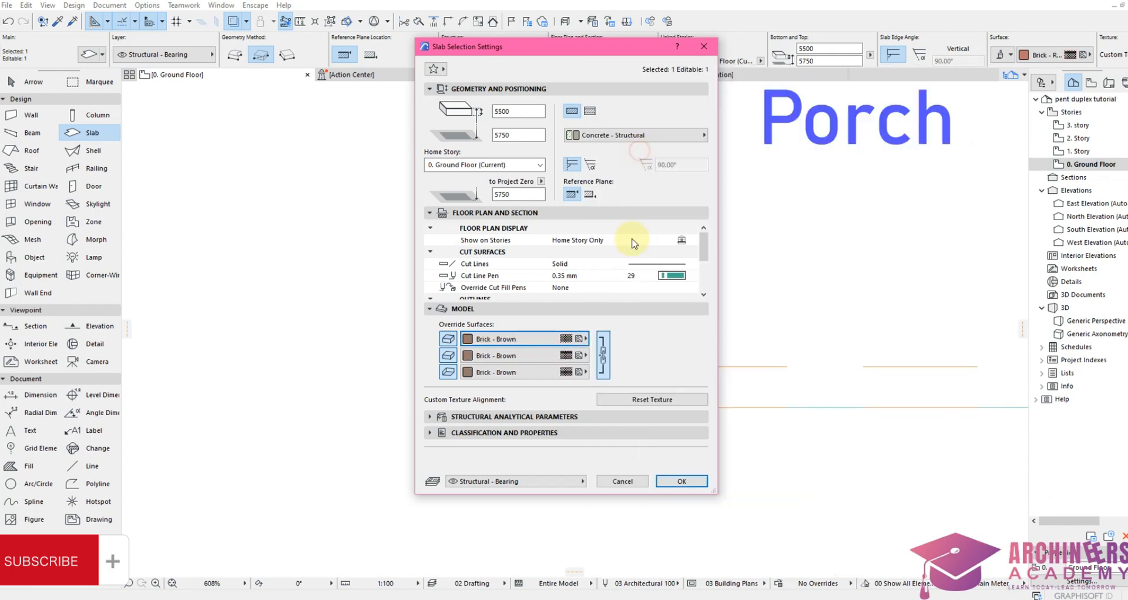
pyautogui.click(679, 482)
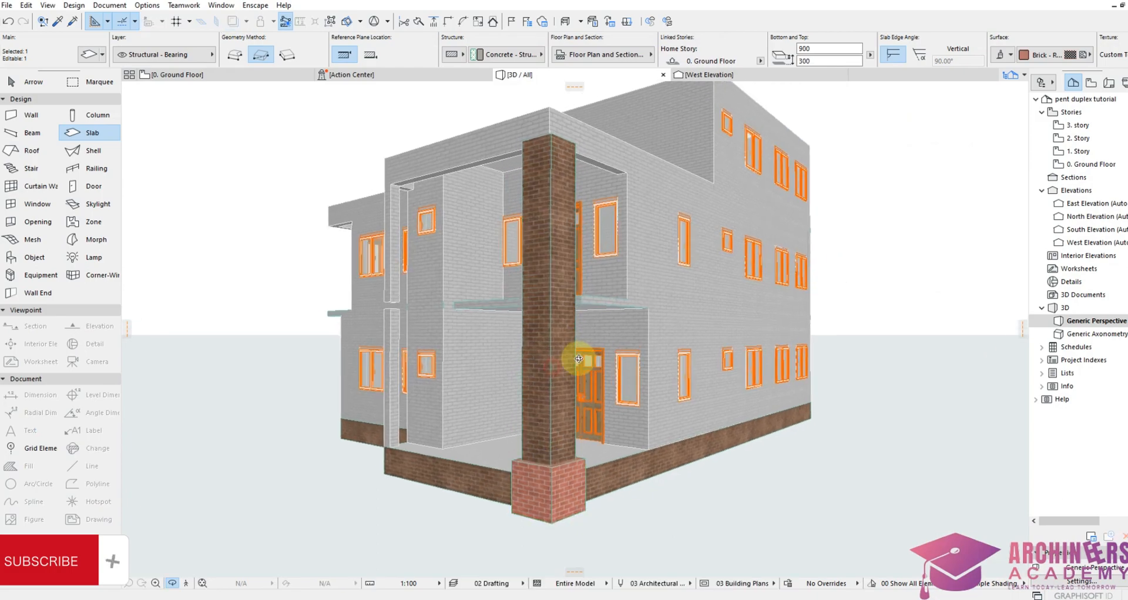
pyautogui.moveTo(579, 359); pyautogui.dragTo(497, 352)
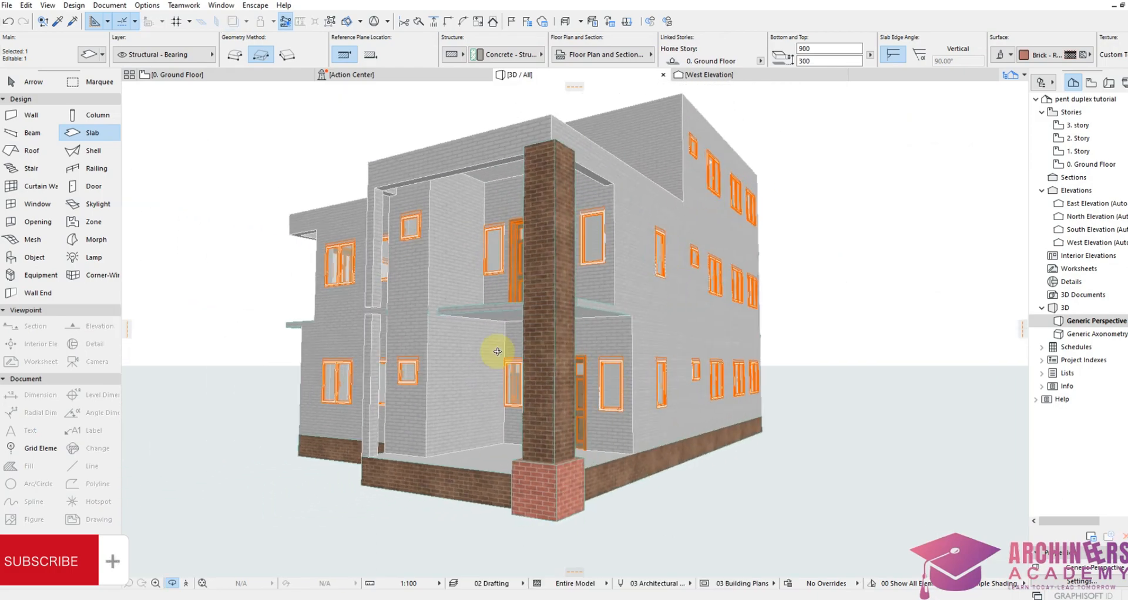
pyautogui.moveTo(496, 352); pyautogui.dragTo(573, 400)
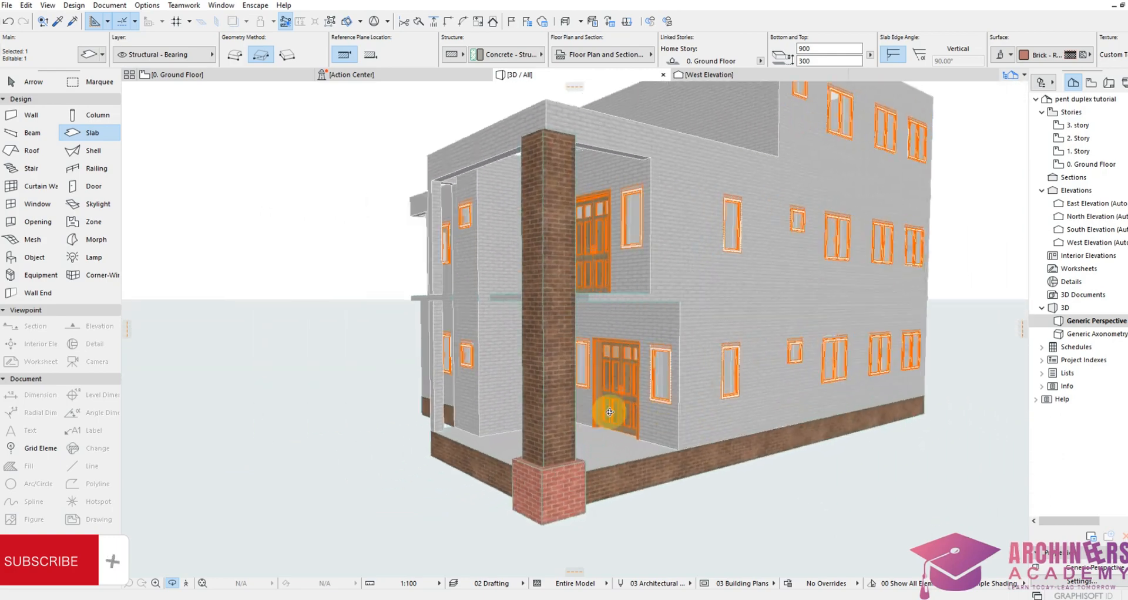
pyautogui.moveTo(610, 412); pyautogui.dragTo(717, 390)
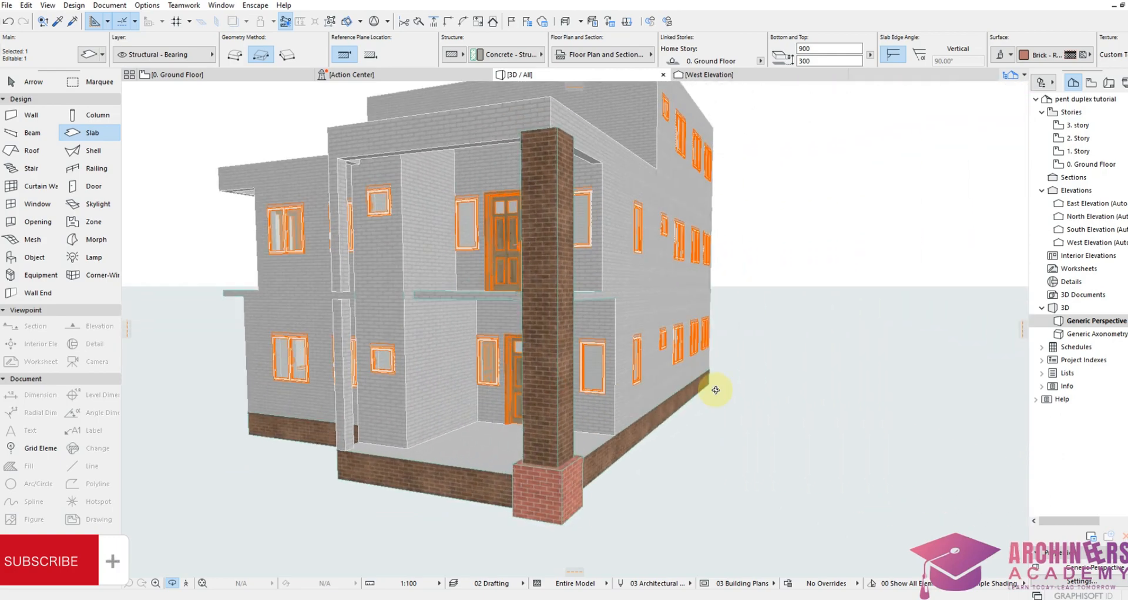
pyautogui.moveTo(715, 390); pyautogui.dragTo(667, 374)
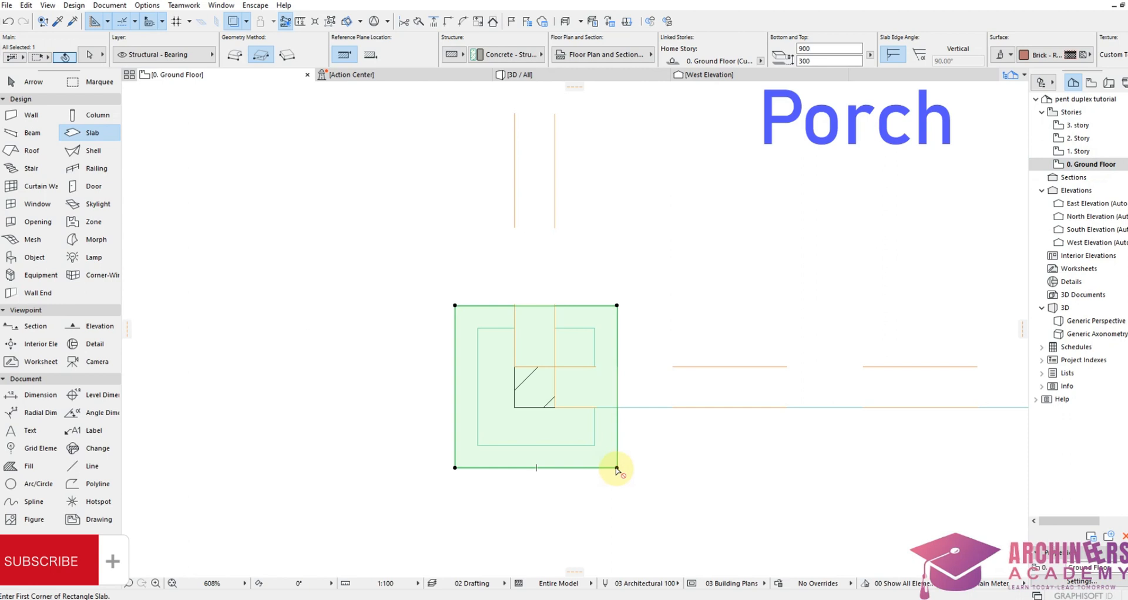
# Step: Set the square slab around the pillar base to 100 thick
pyautogui.click(617, 468)
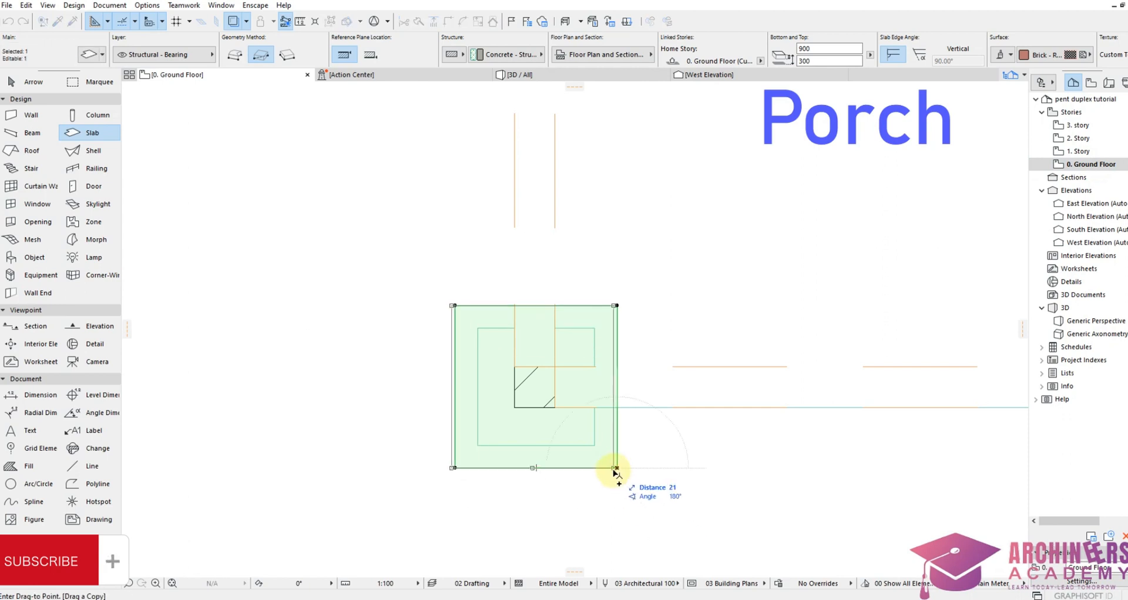
pyautogui.click(617, 469)
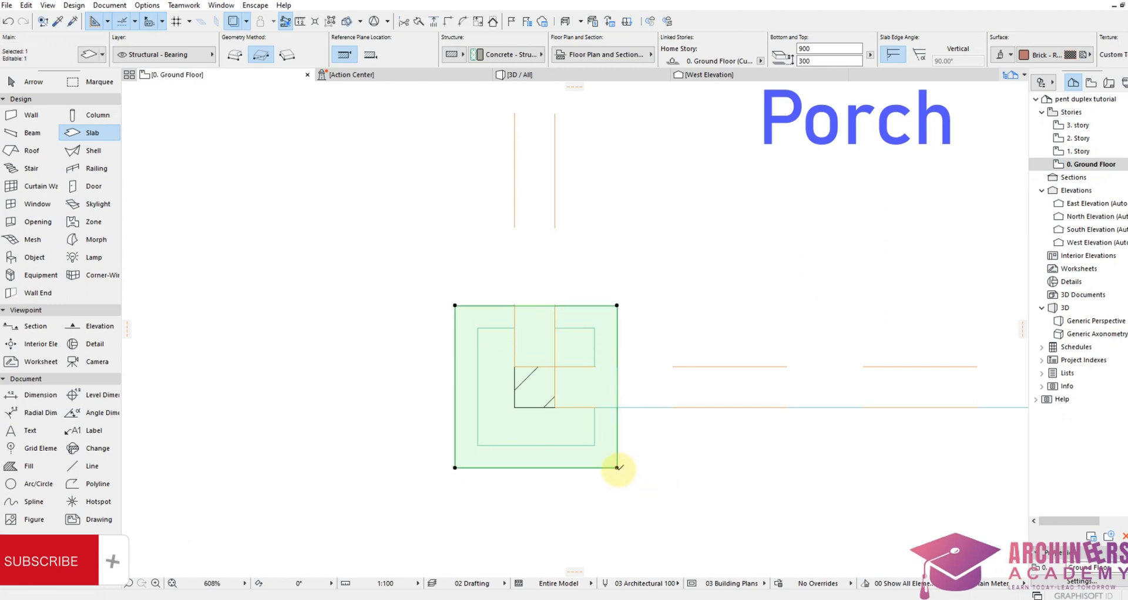
pyautogui.click(617, 468)
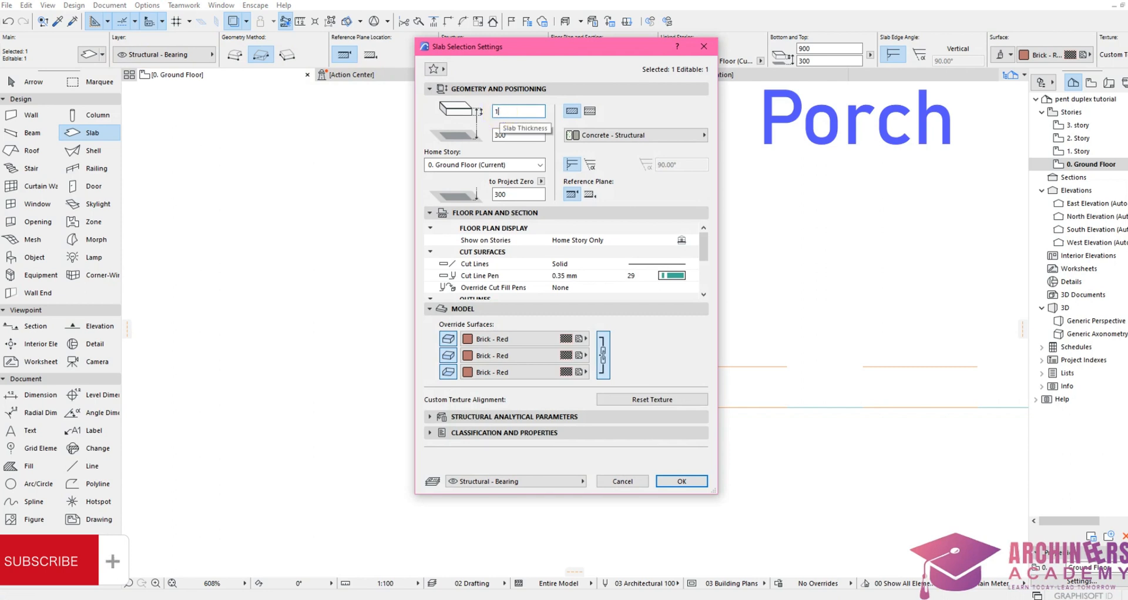
pyautogui.write('100')
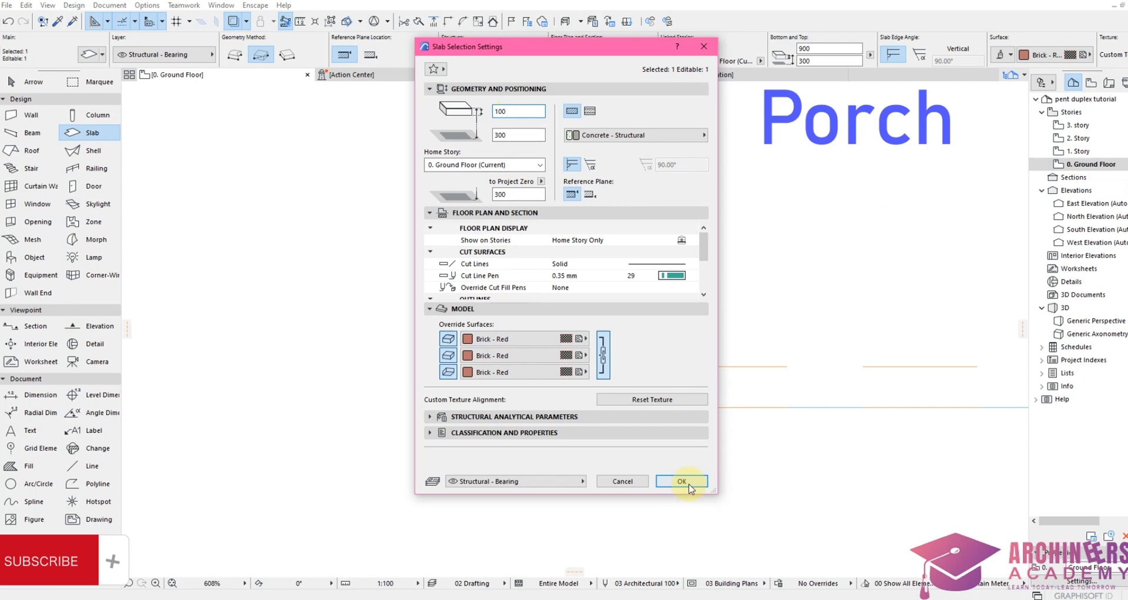
pyautogui.click(681, 482)
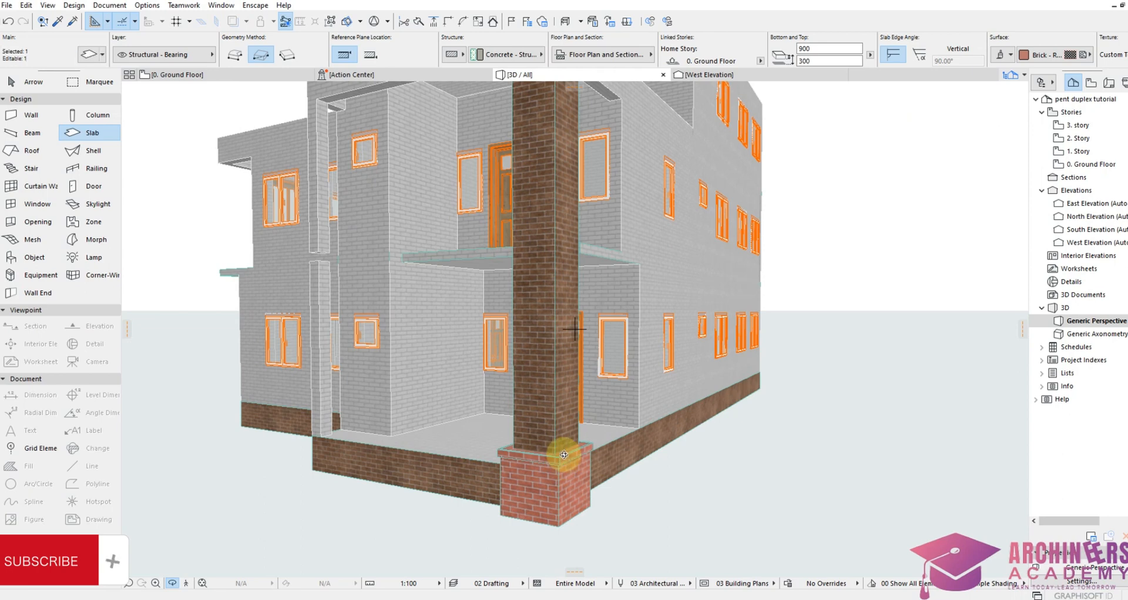
# Step: Give the cap slab Stone - Marble Carrara White override surfaces
pyautogui.click(564, 455)
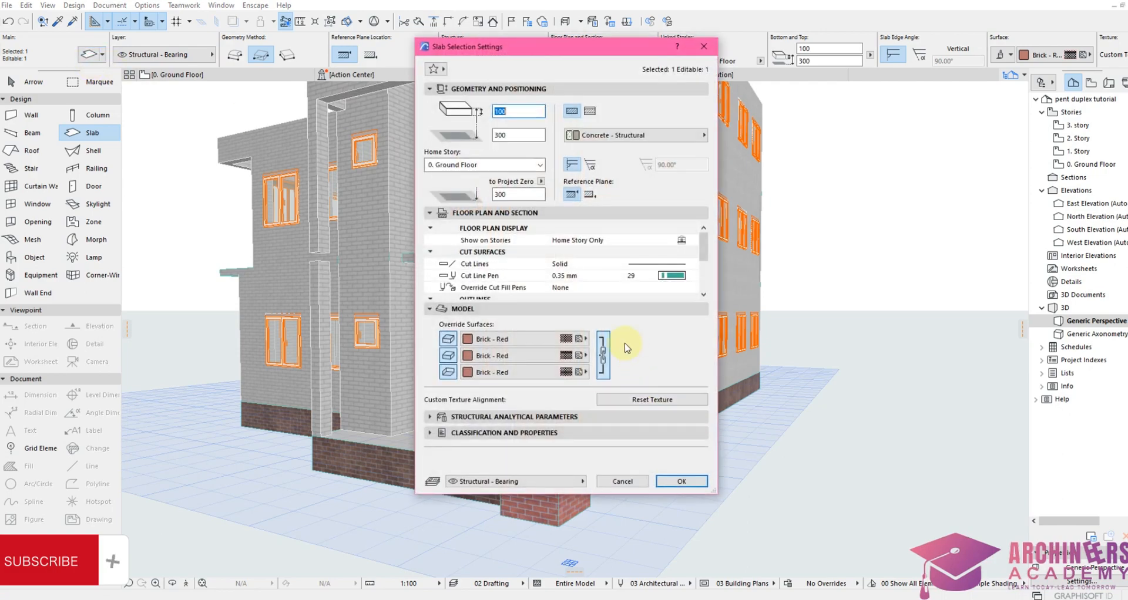
pyautogui.click(583, 338)
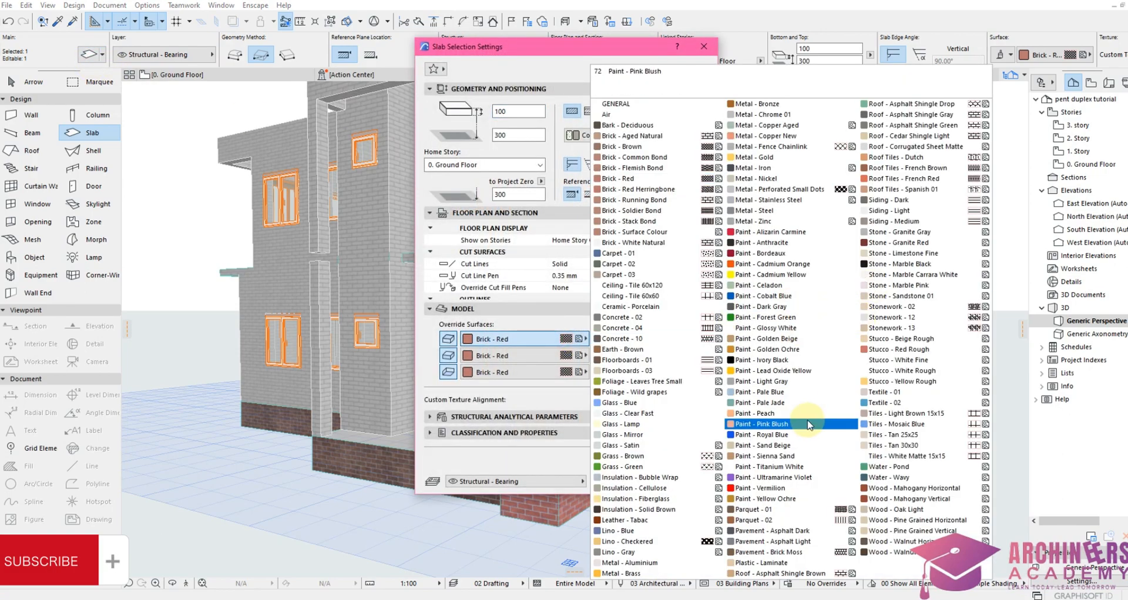
pyautogui.click(904, 264)
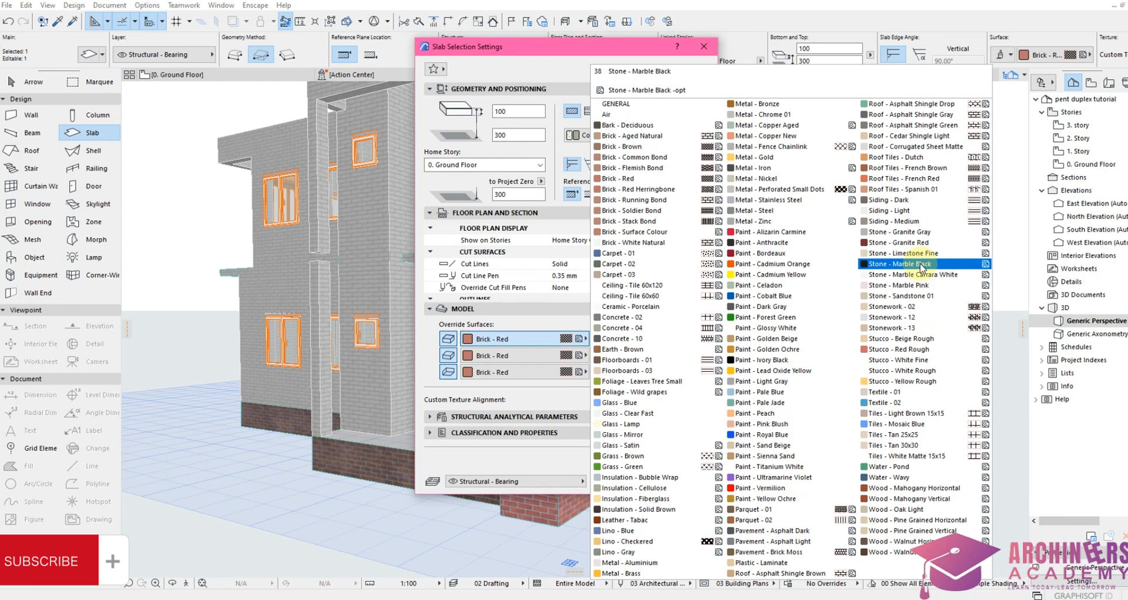
pyautogui.click(913, 275)
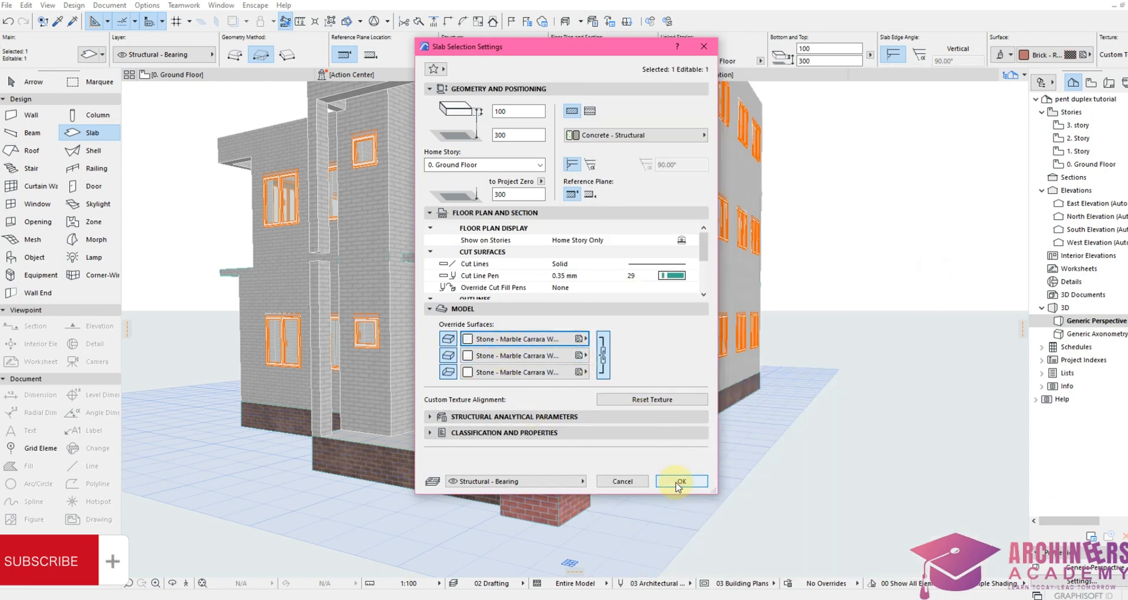
pyautogui.click(680, 481)
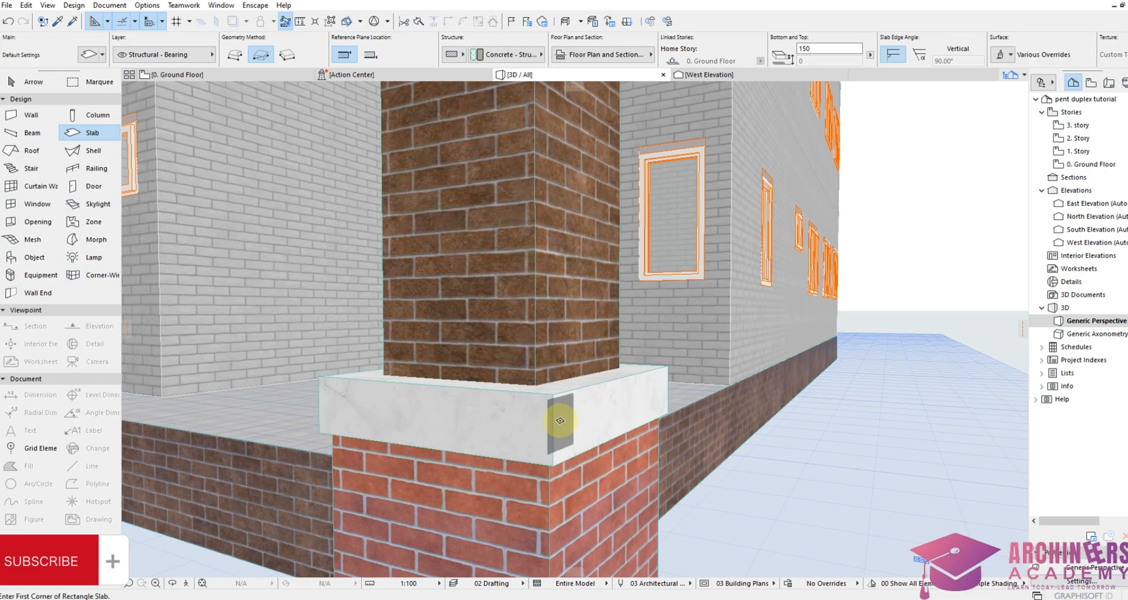
# Step: Stack a second 100-thick marble slab, top at 400, on the first cap
pyautogui.click(560, 420)
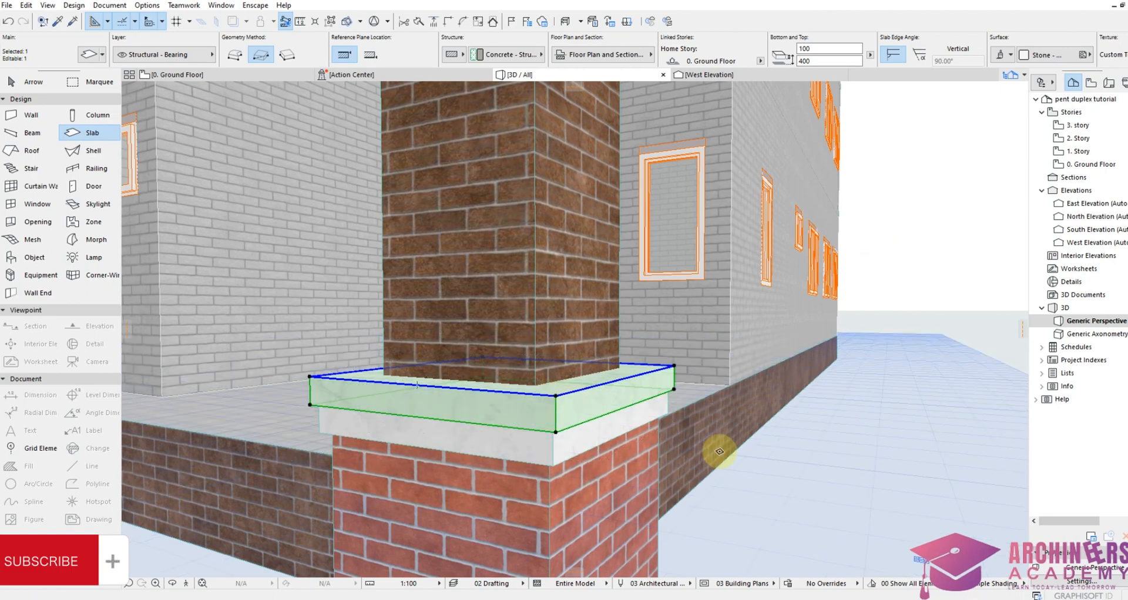
pyautogui.click(507, 398)
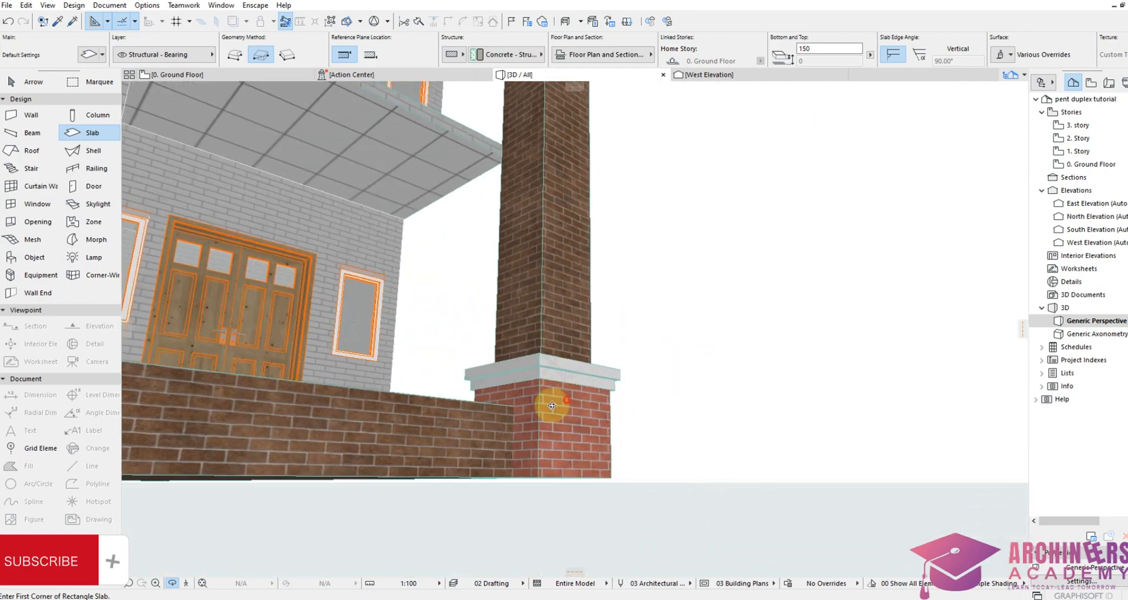
# Step: Copy the two marble cap slabs to the pillar top at elevation 5618
pyautogui.moveTo(551, 405); pyautogui.dragTo(404, 376)
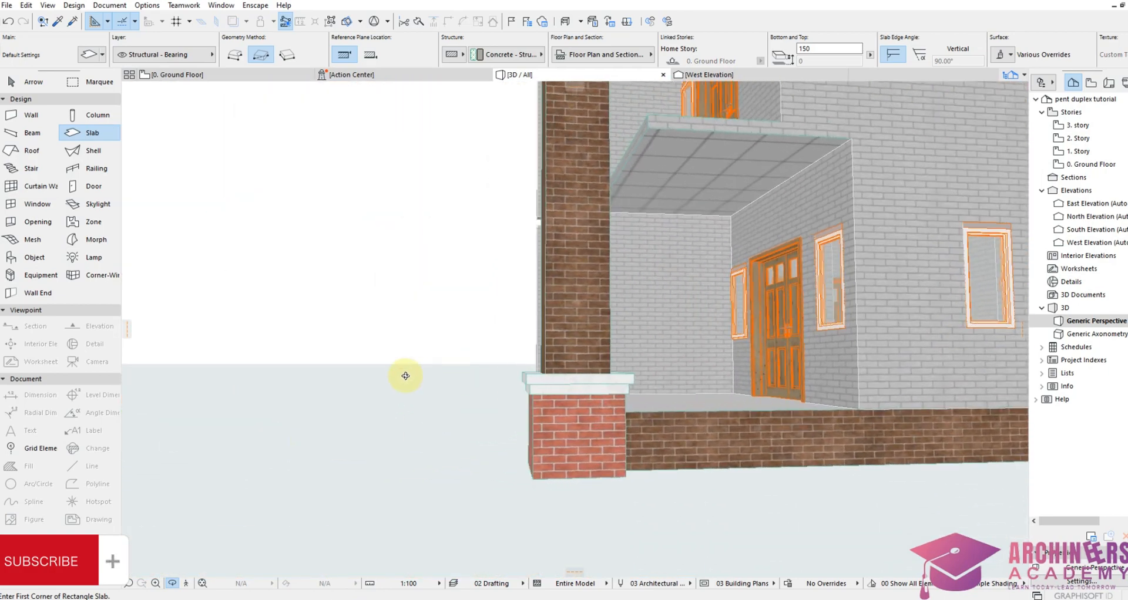
pyautogui.moveTo(405, 376); pyautogui.dragTo(660, 396)
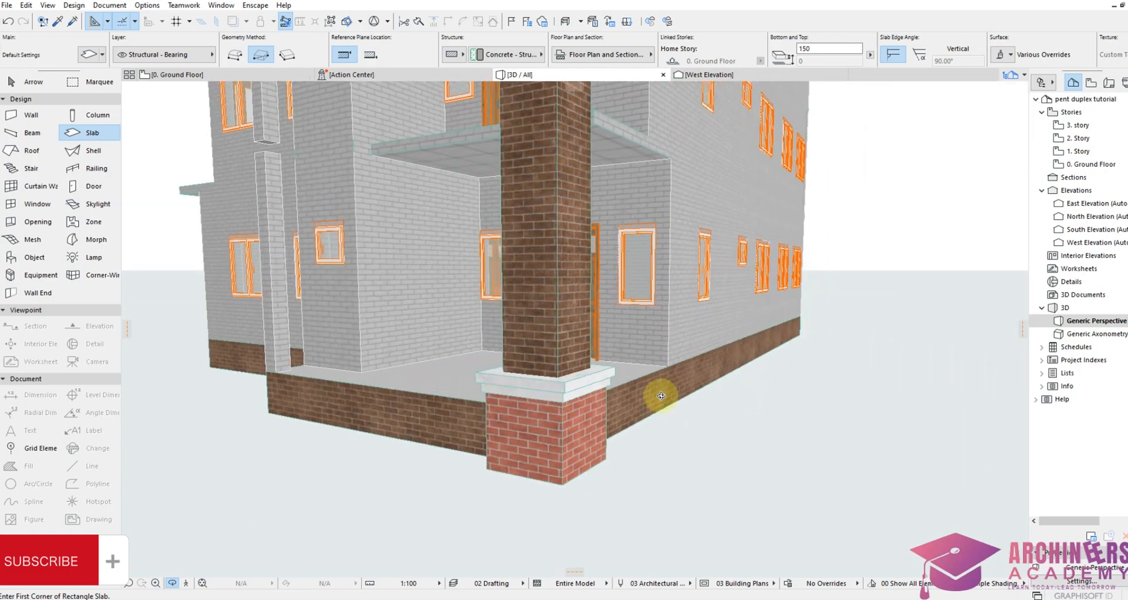
pyautogui.moveTo(660, 396); pyautogui.dragTo(610, 443)
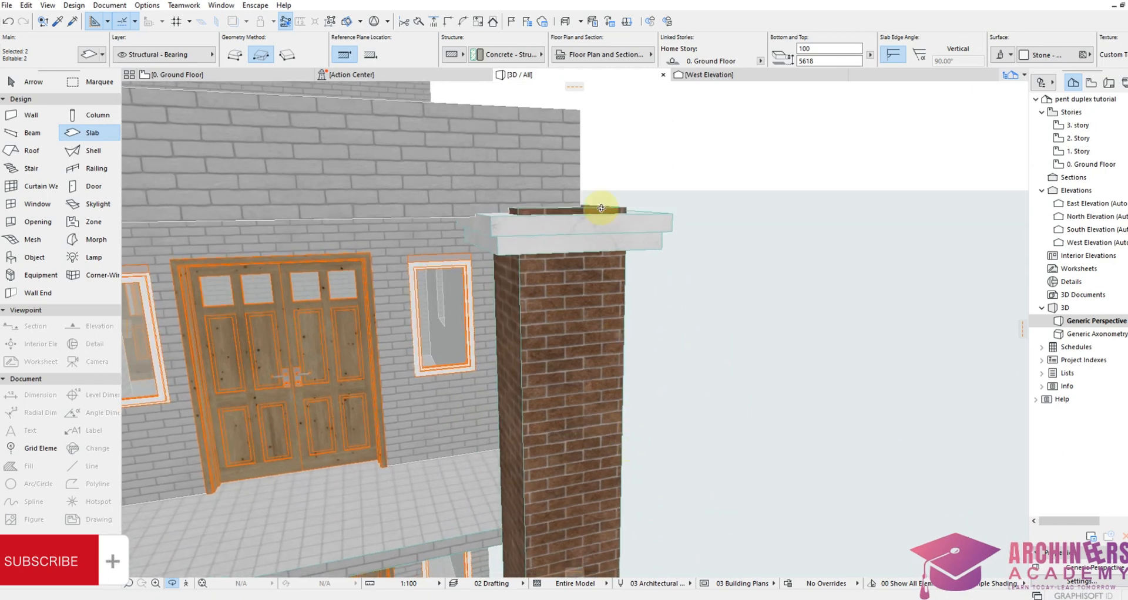
pyautogui.click(600, 212)
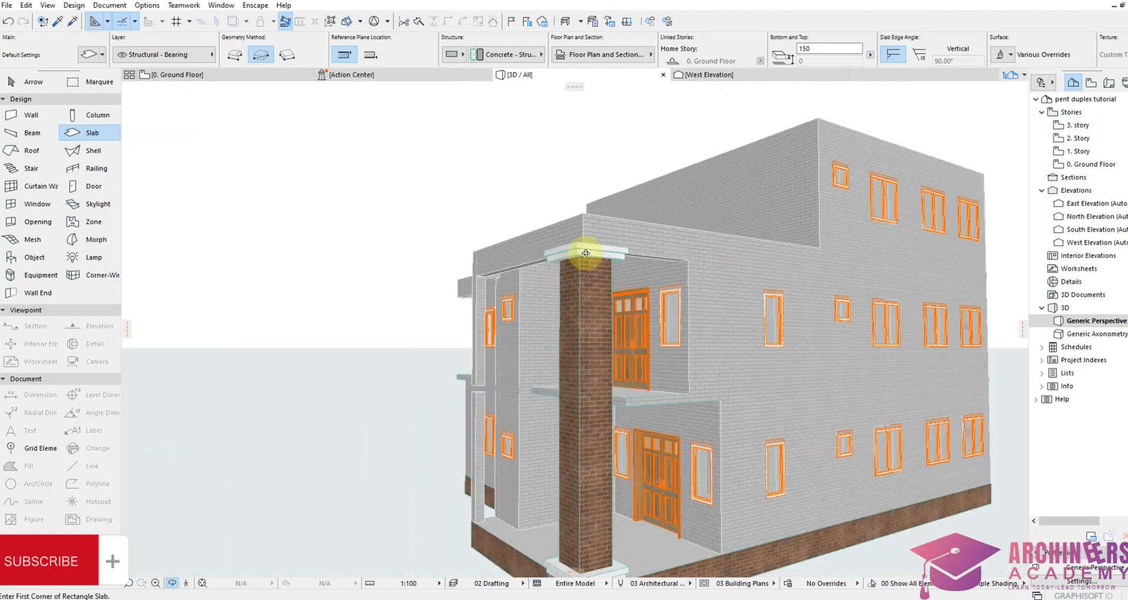
pyautogui.moveTo(585, 252); pyautogui.dragTo(619, 441)
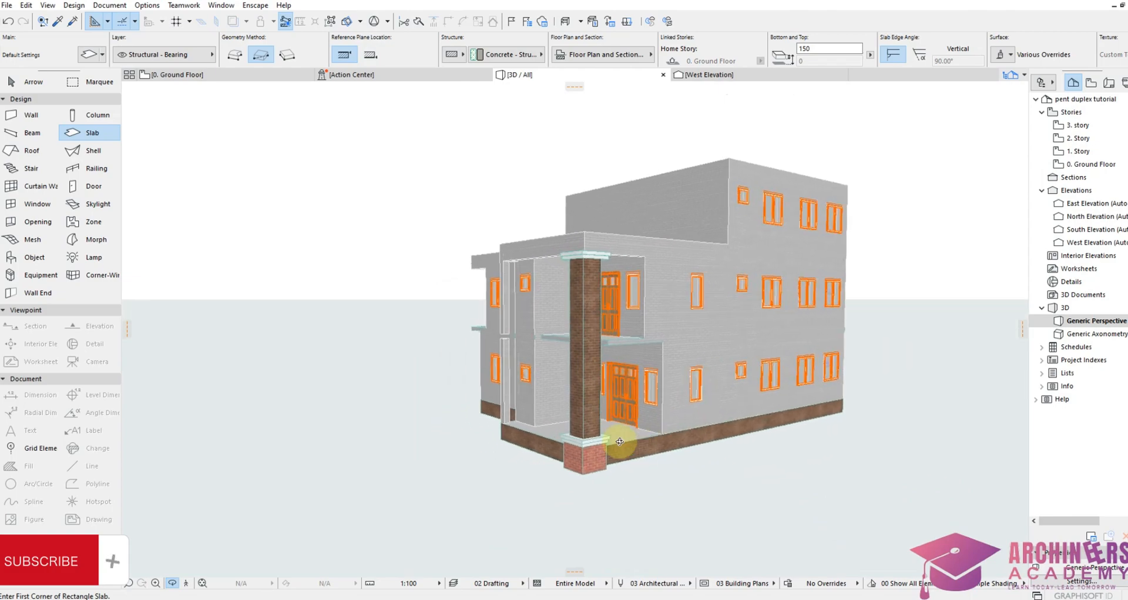
pyautogui.moveTo(619, 442); pyautogui.dragTo(563, 369)
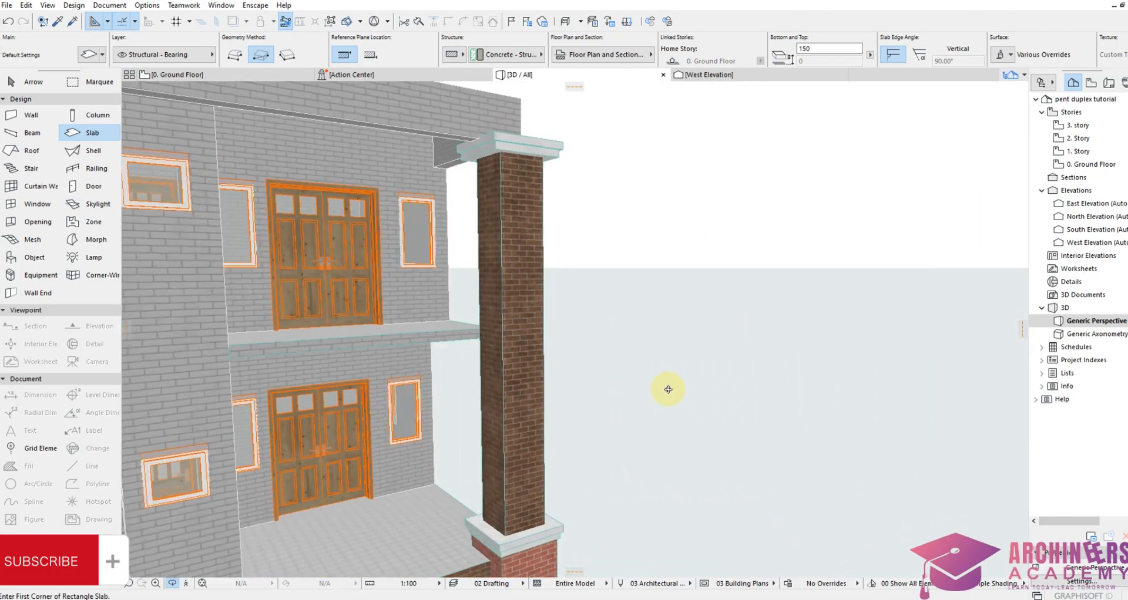
pyautogui.moveTo(668, 388); pyautogui.dragTo(524, 377)
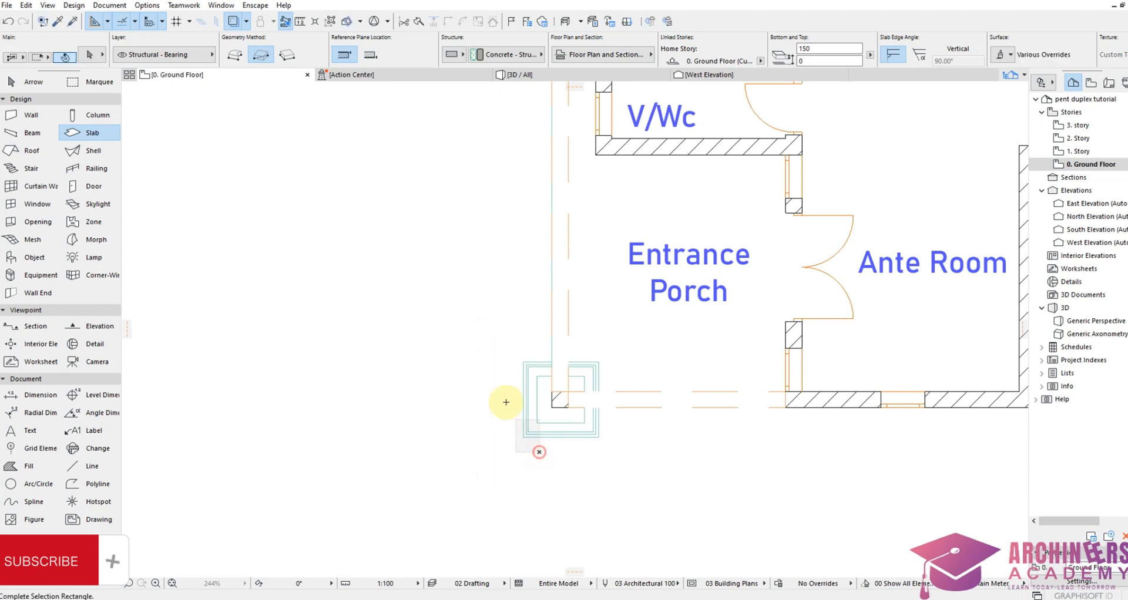
# Step: Copy the brick pillar with its marble slabs to the second porch corner beside the V/Wc
pyautogui.click(560, 400)
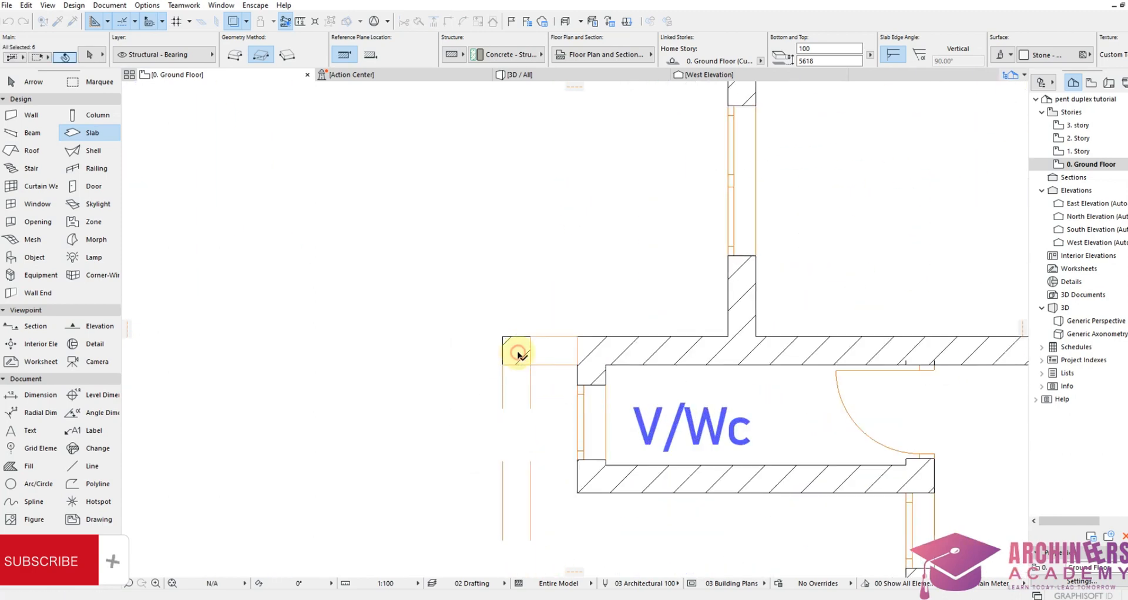
pyautogui.click(517, 352)
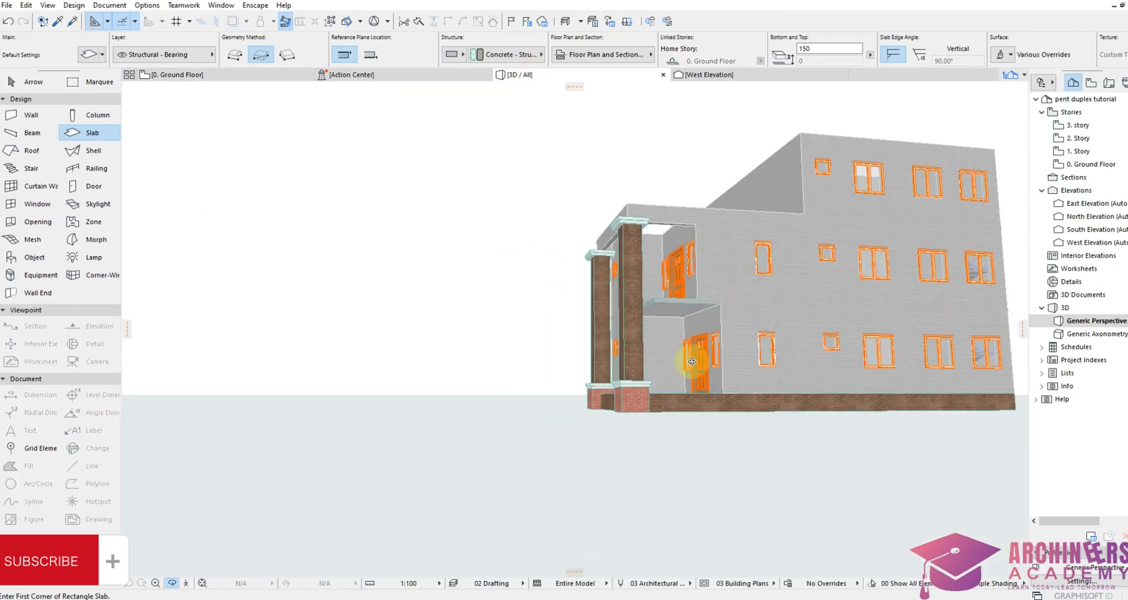
# Step: Orbit the 3D view closer to inspect both porch pillars together
pyautogui.moveTo(691, 360); pyautogui.dragTo(569, 421)
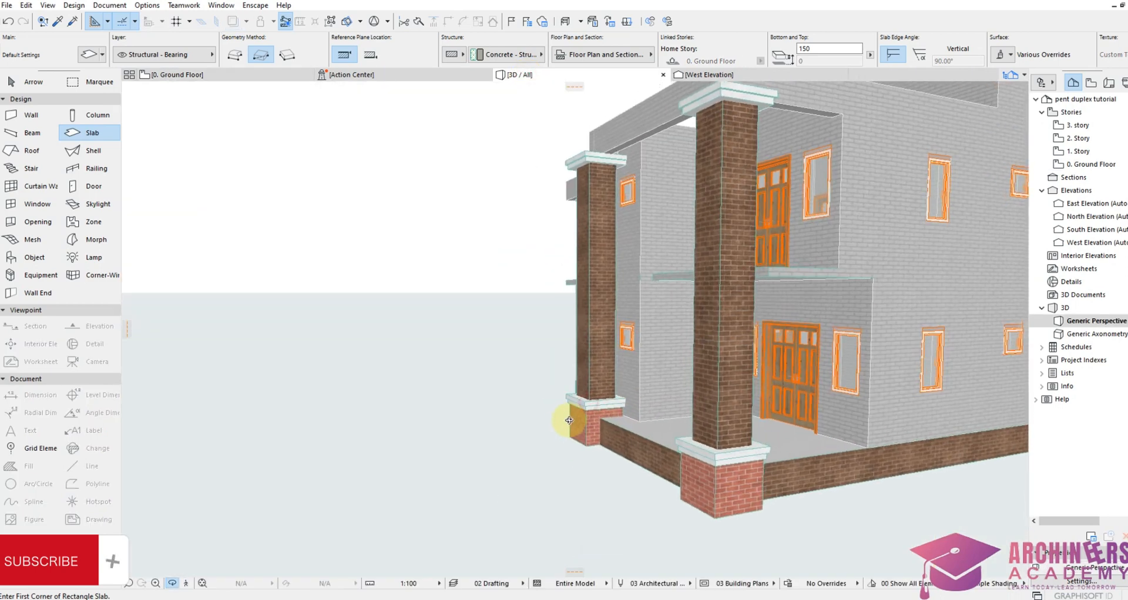